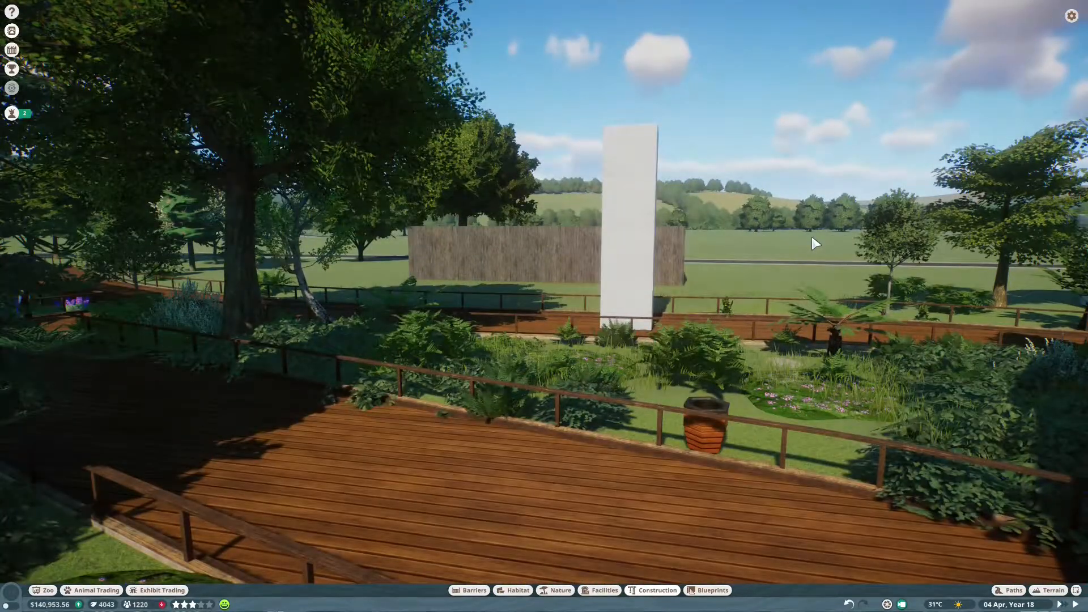
Place two tall white plaster pillars with a tall black-framed glass window panel between them.
left_click(657, 590)
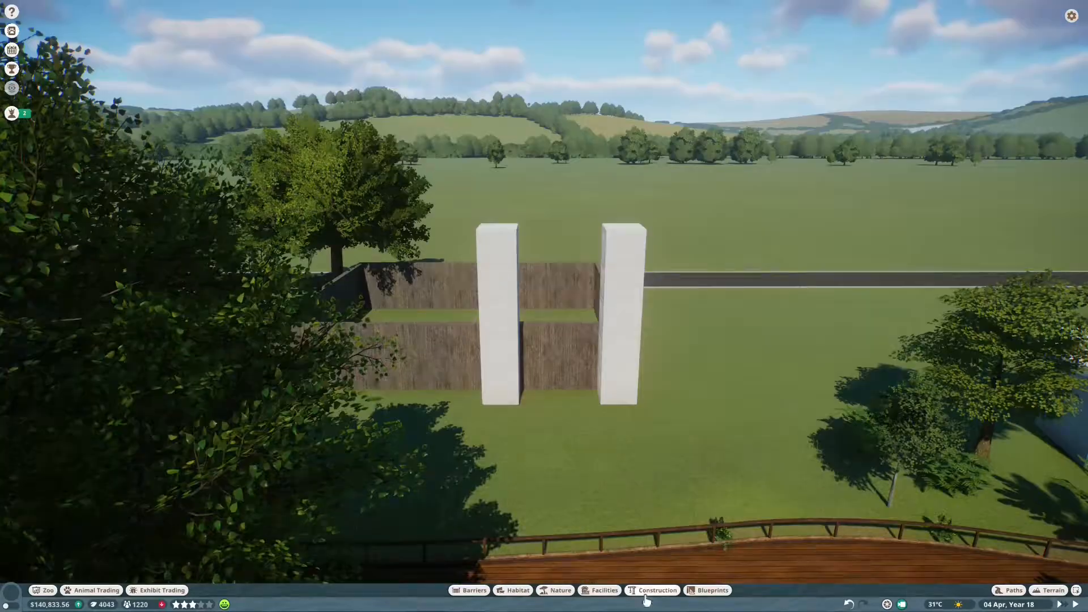
left_click(657, 590)
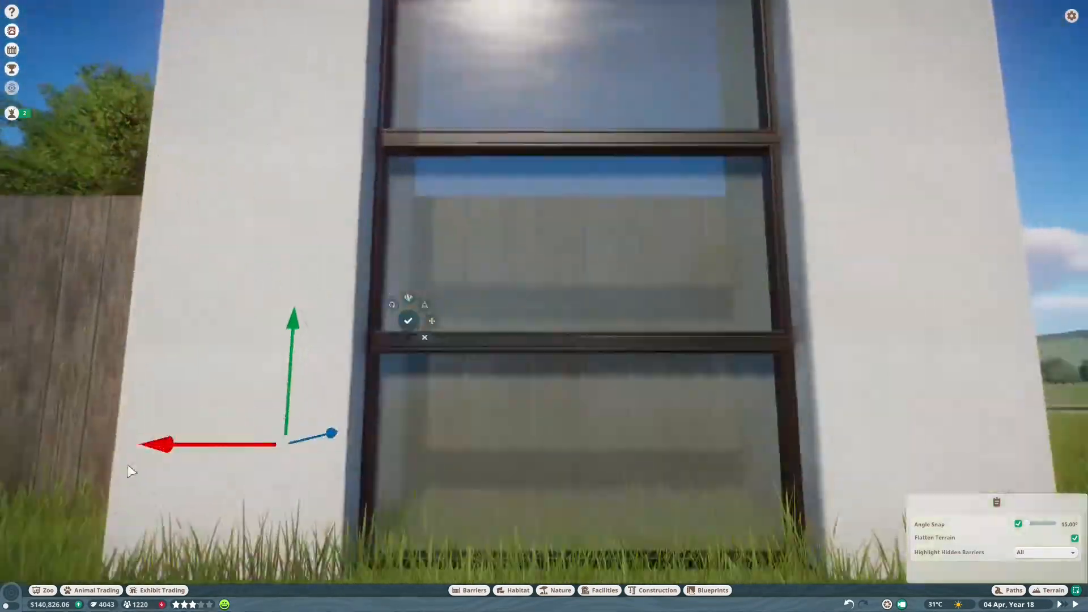
Top the plaster tower with a triangular glass lattice roof and dark corner caps.
left_click(657, 590)
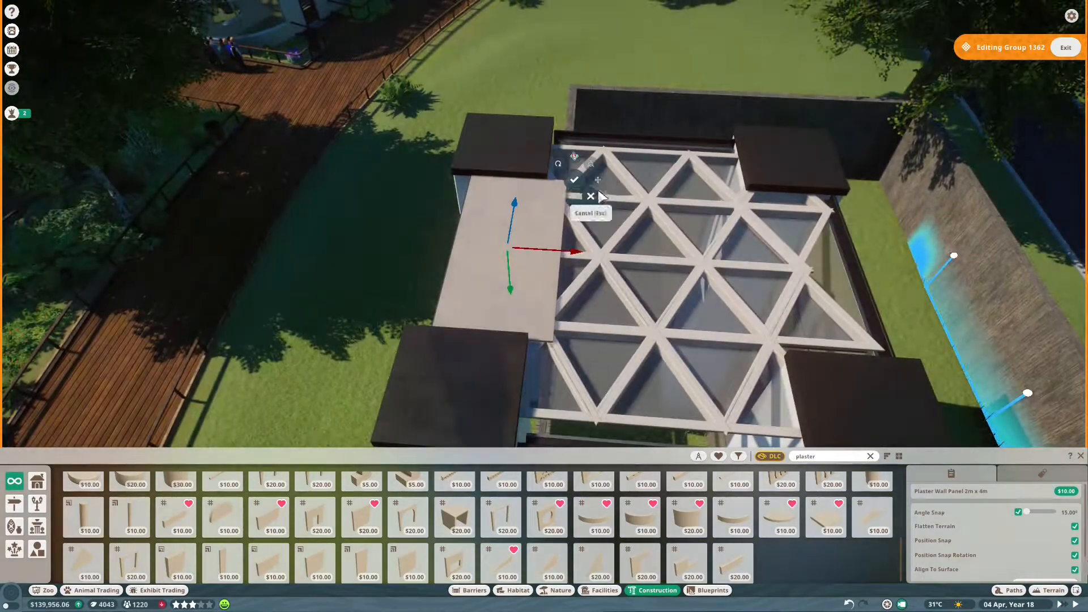
scroll("down", 3)
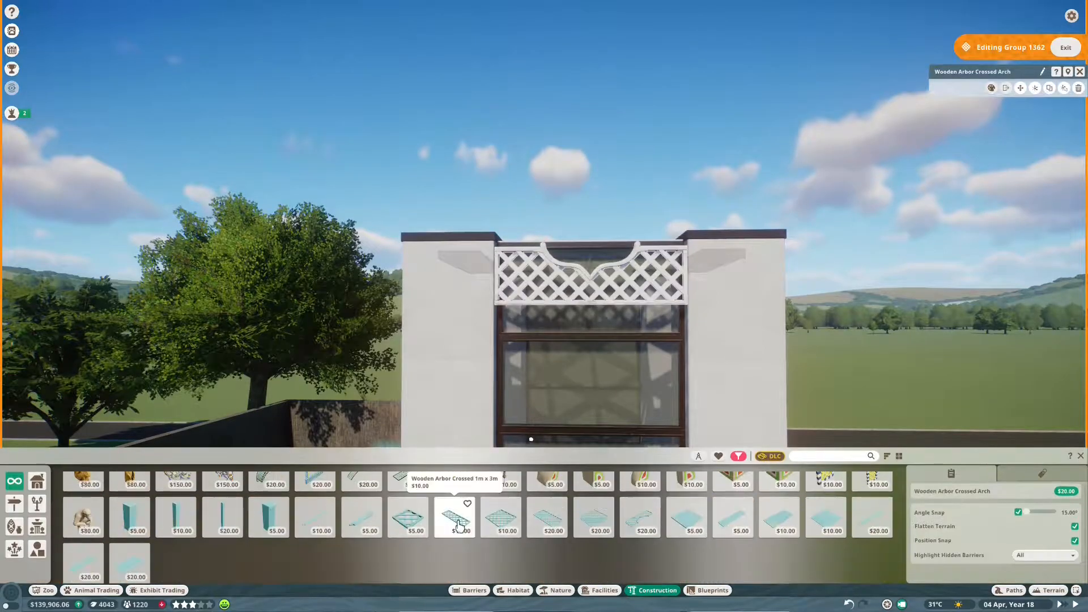
Fill the window top with crossed wooden arch lattice and add a two-porthole plaster wall.
left_click(548, 517)
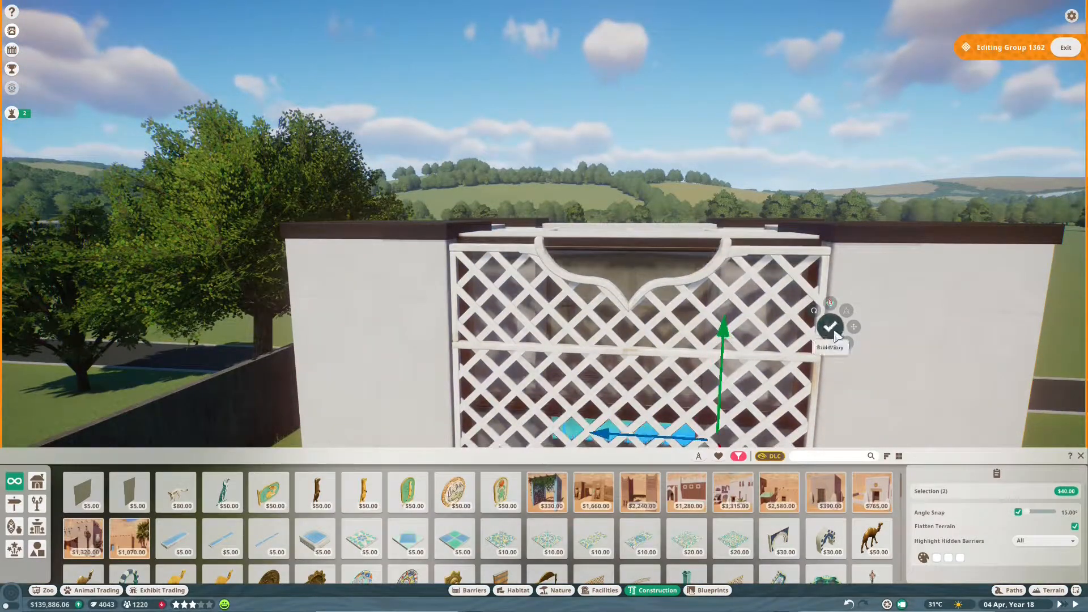
left_click(832, 327)
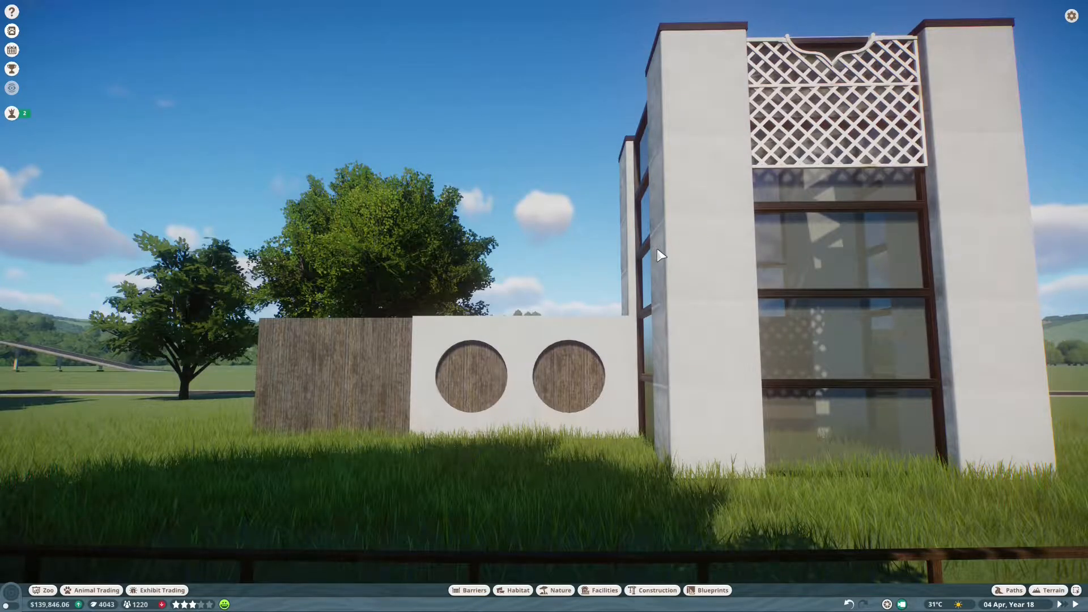
Build a white plaster entrance from columns, a wide doorway wall and flat roof blocks.
left_click(656, 591)
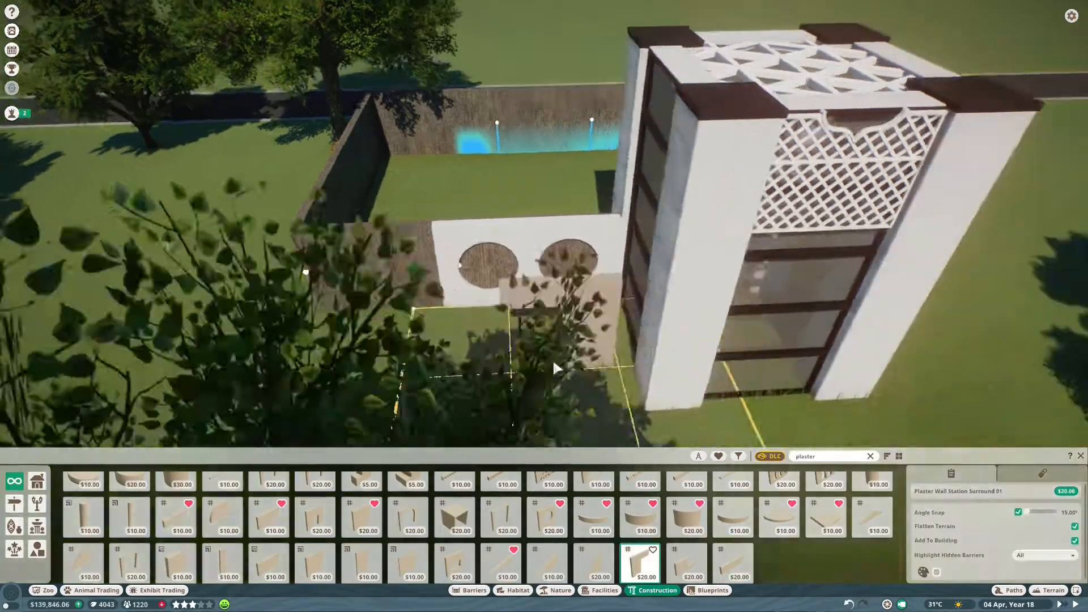
left_click(361, 517)
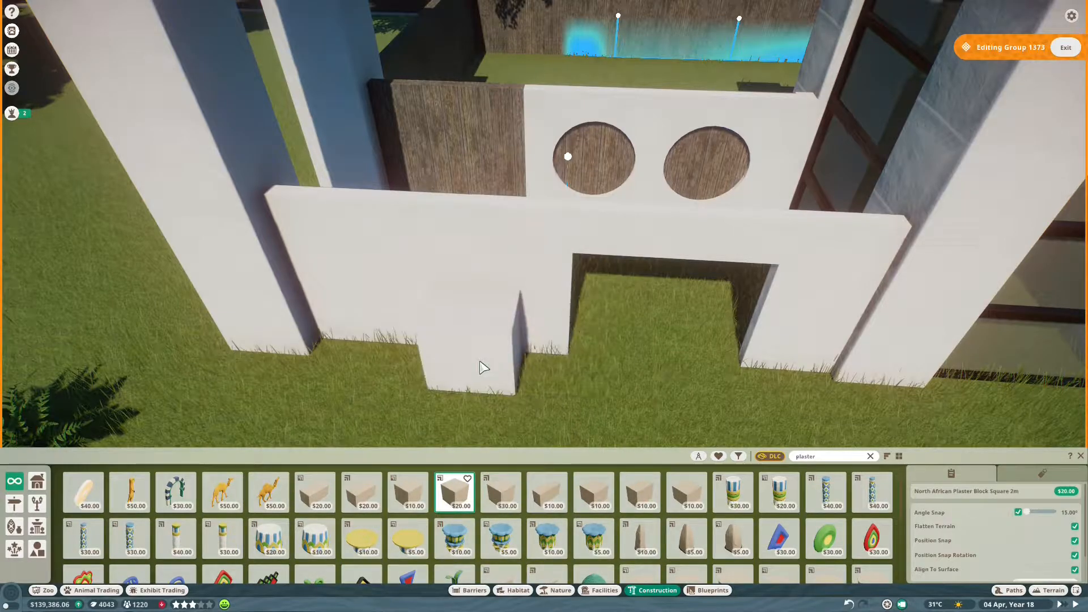
left_click(484, 368)
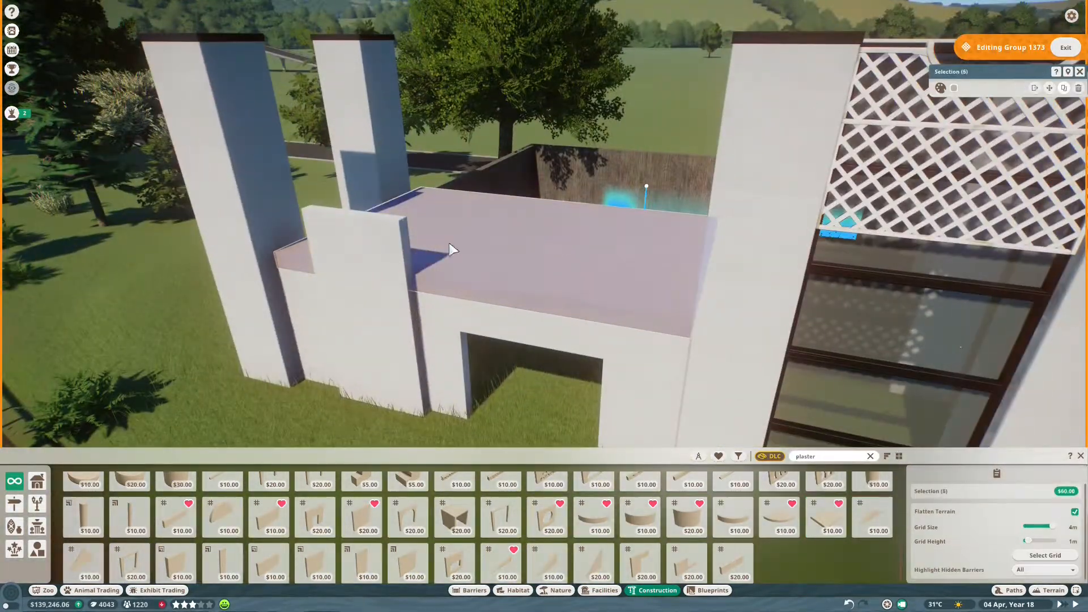
left_click(1012, 590)
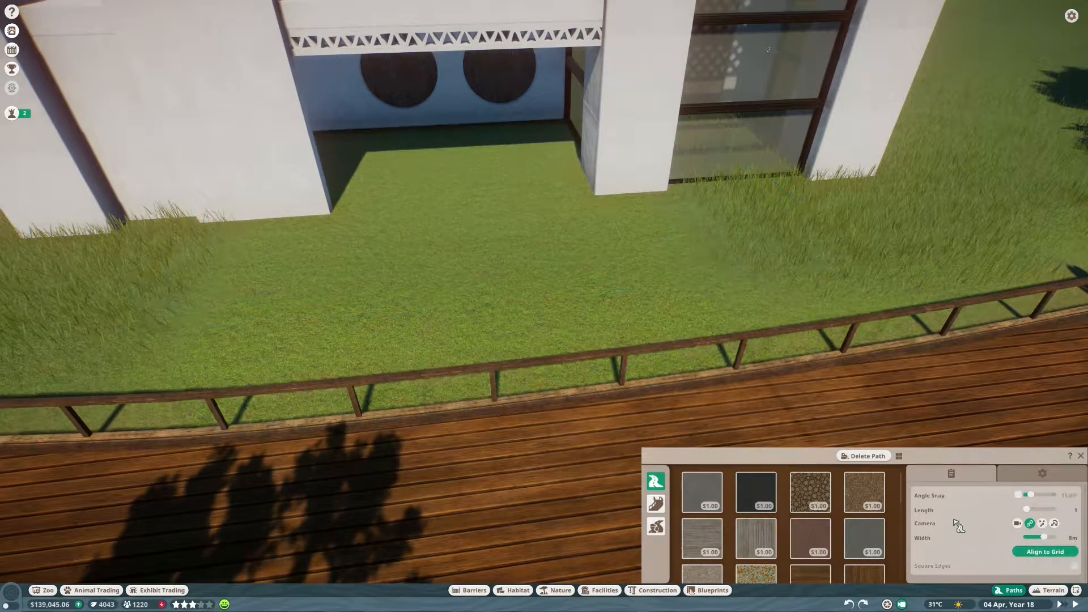
Lay a brown path and checkered tile floor, cap the columns, and add balcony lattice railing.
left_click(1045, 551)
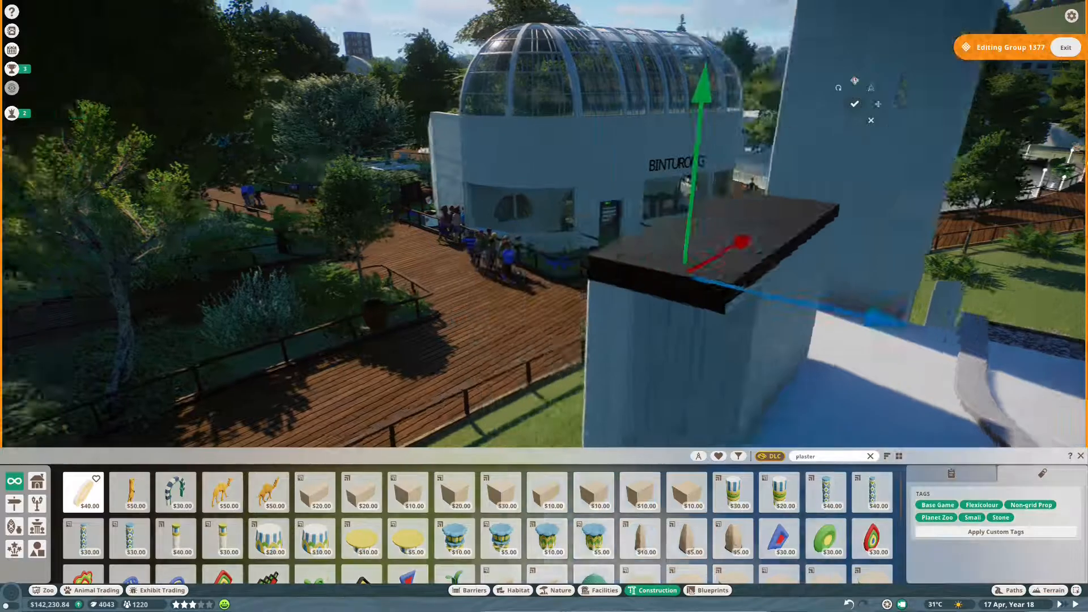
left_click(1066, 47)
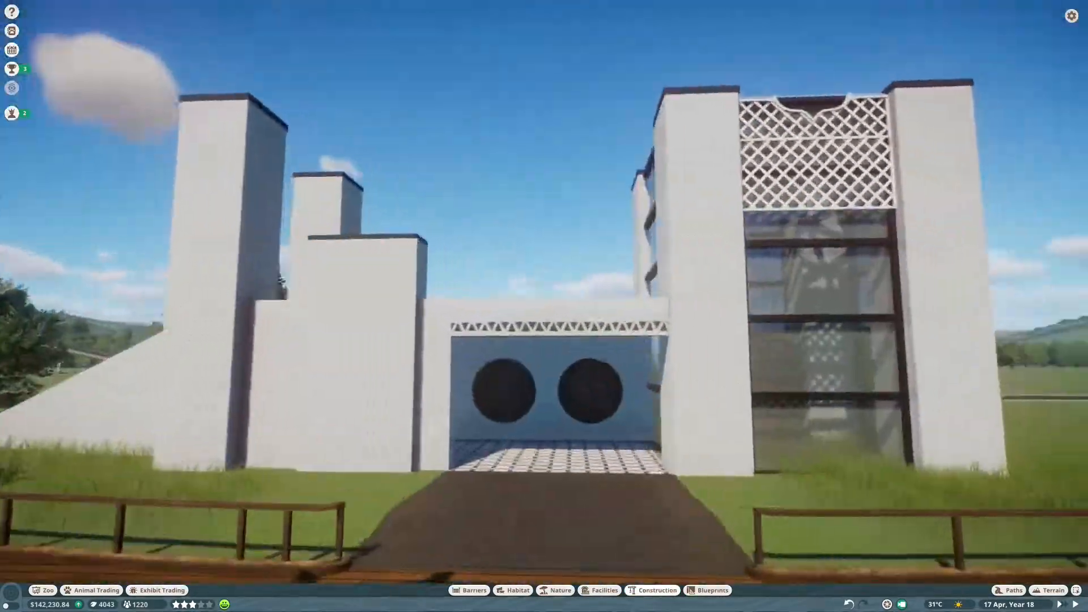
left_click(656, 590)
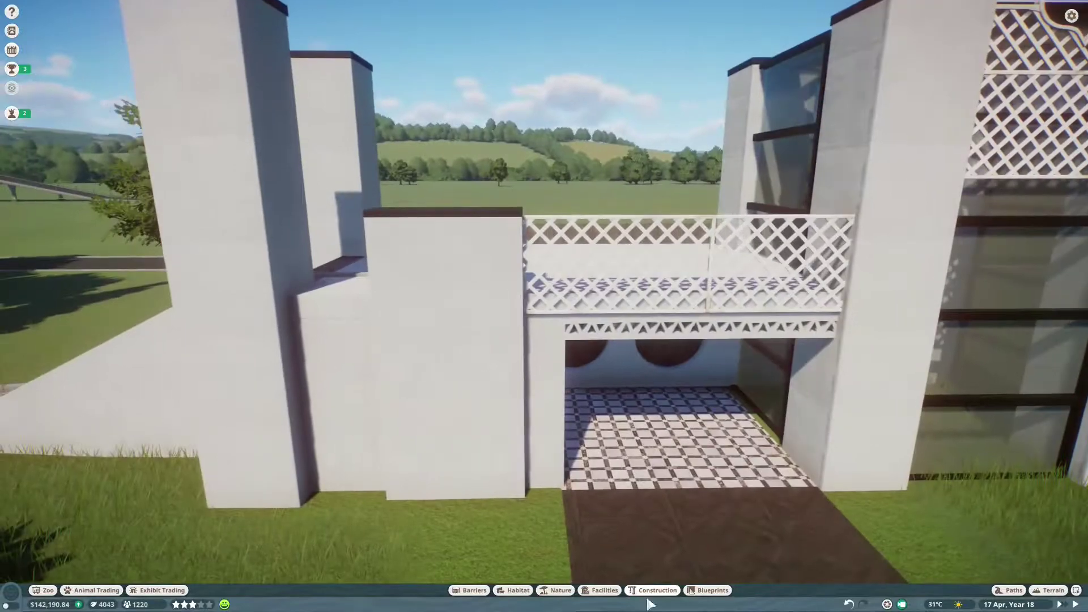
Place FFFFFF white plaster arch frames on the balcony with a triangle-trimmed roof slab.
left_click(657, 590)
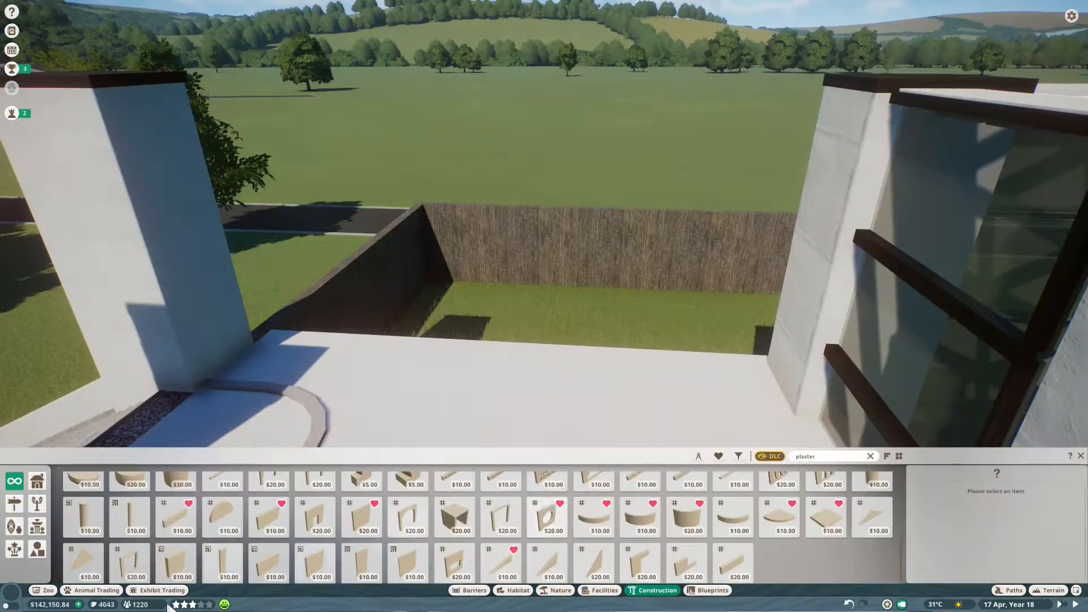
left_click(501, 517)
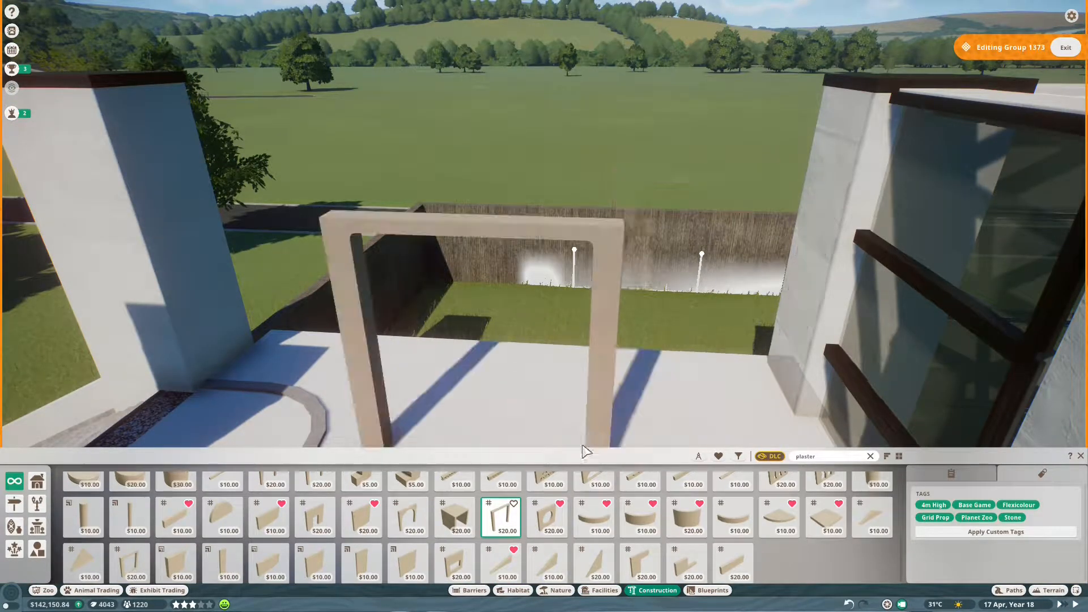
left_click(974, 233)
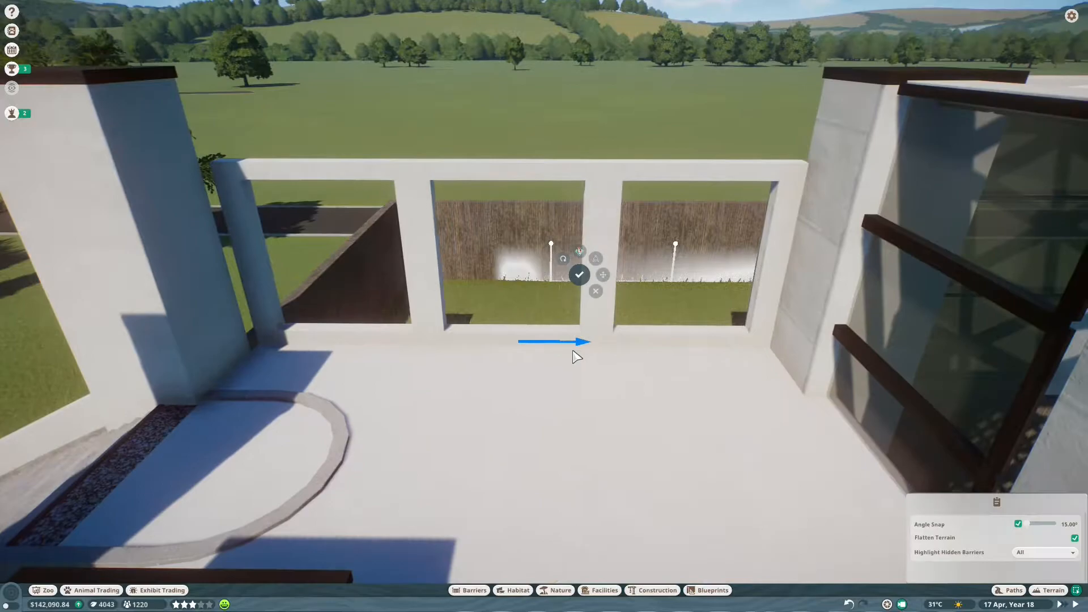
left_click(579, 274)
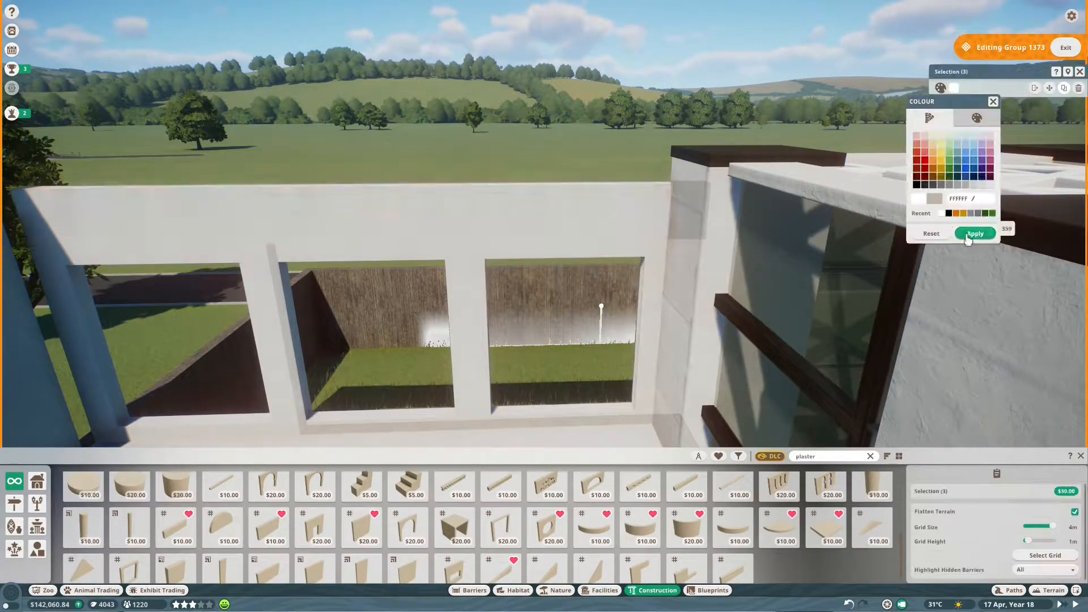
left_click(975, 233)
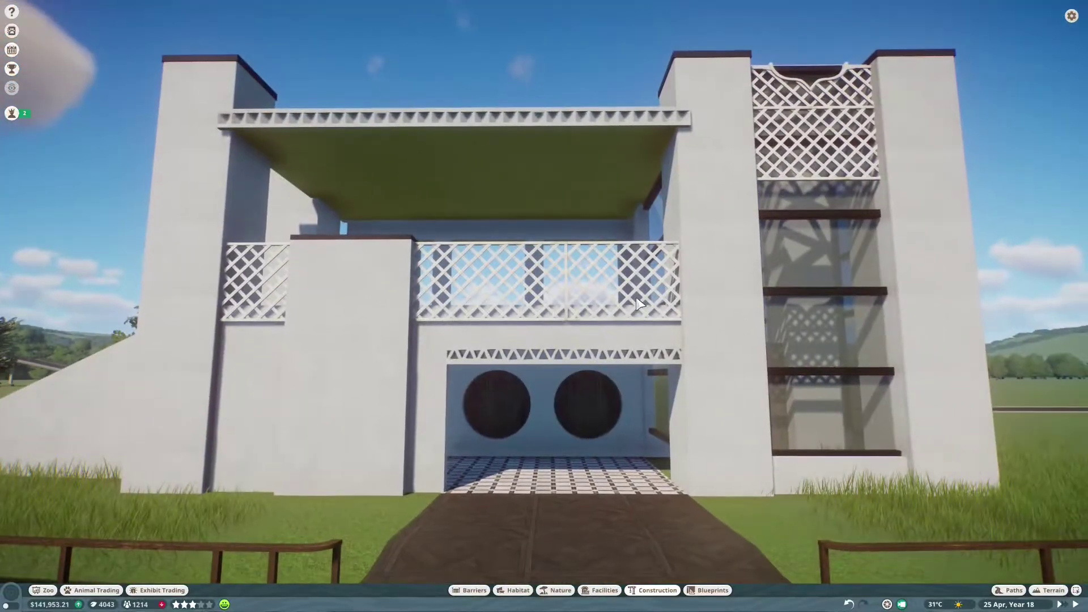
Enclose the rear yard with plaster walls, add water, and place an Arctic Wood Panel.
left_click(656, 590)
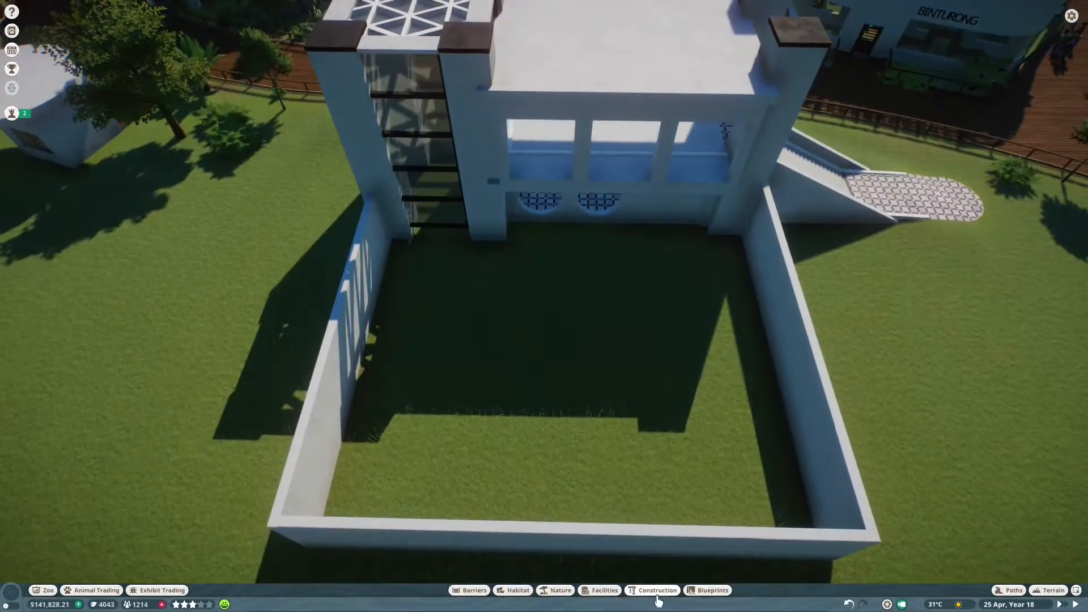
left_click(656, 590)
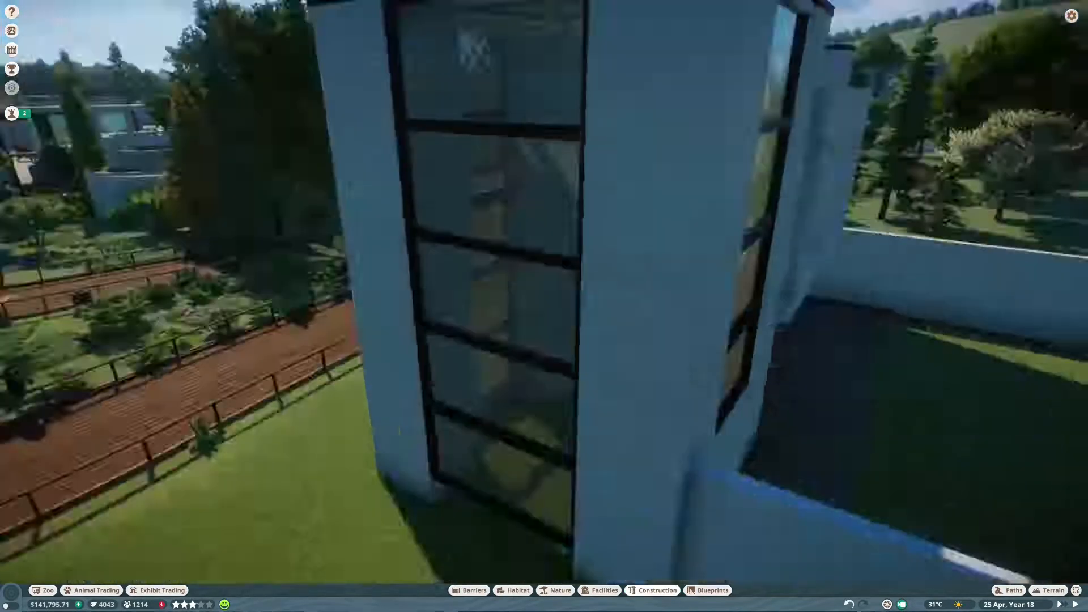
left_click(657, 590)
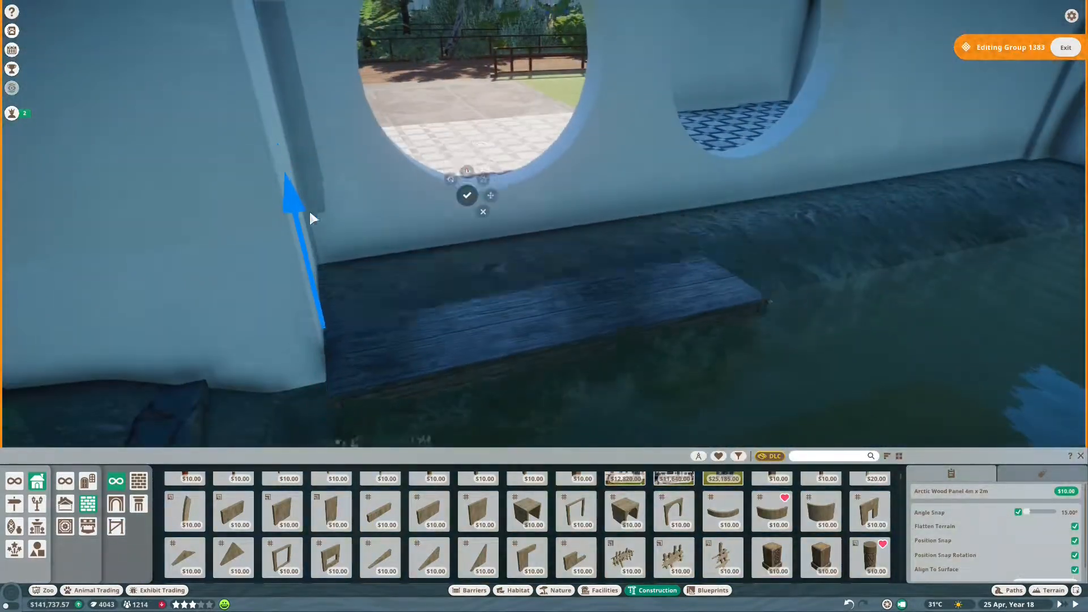
Place several Aquatic Lamp Posts along the reflecting pool's stone rim.
left_click(466, 195)
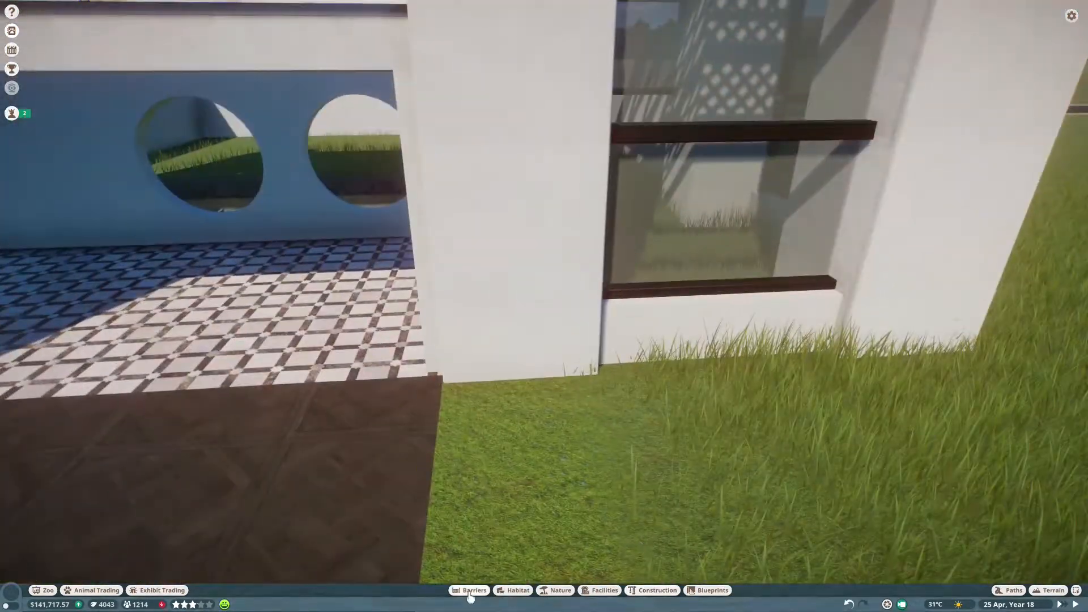
left_click(473, 591)
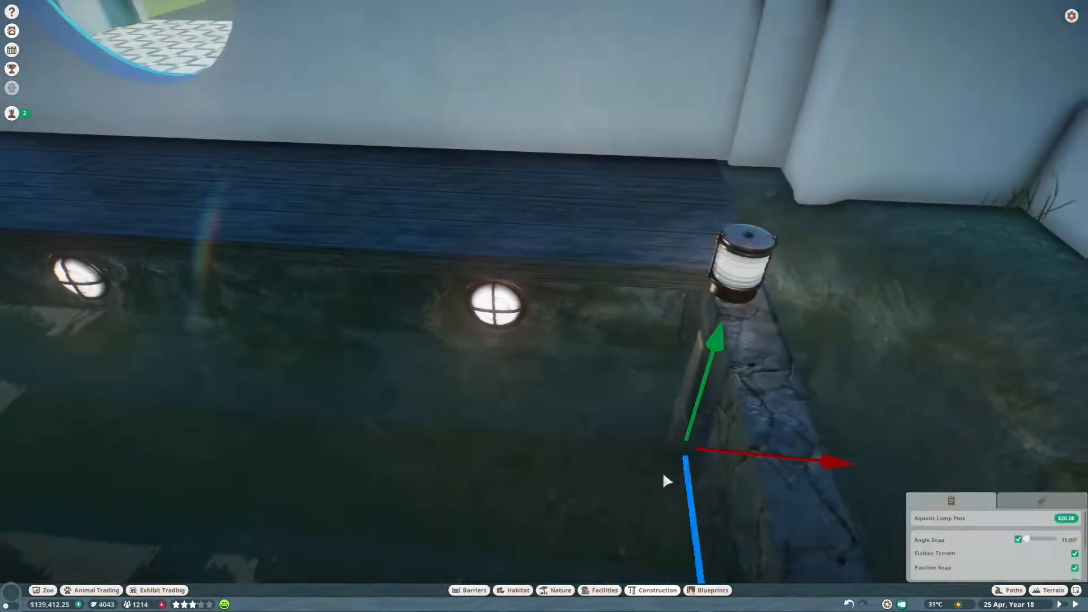
left_click(656, 590)
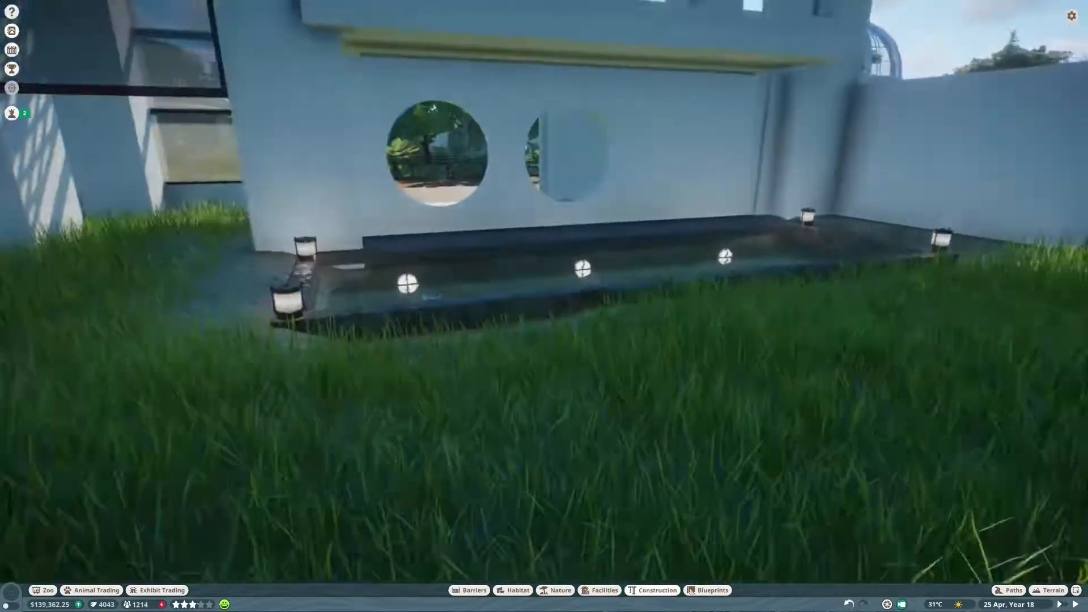
left_click(656, 590)
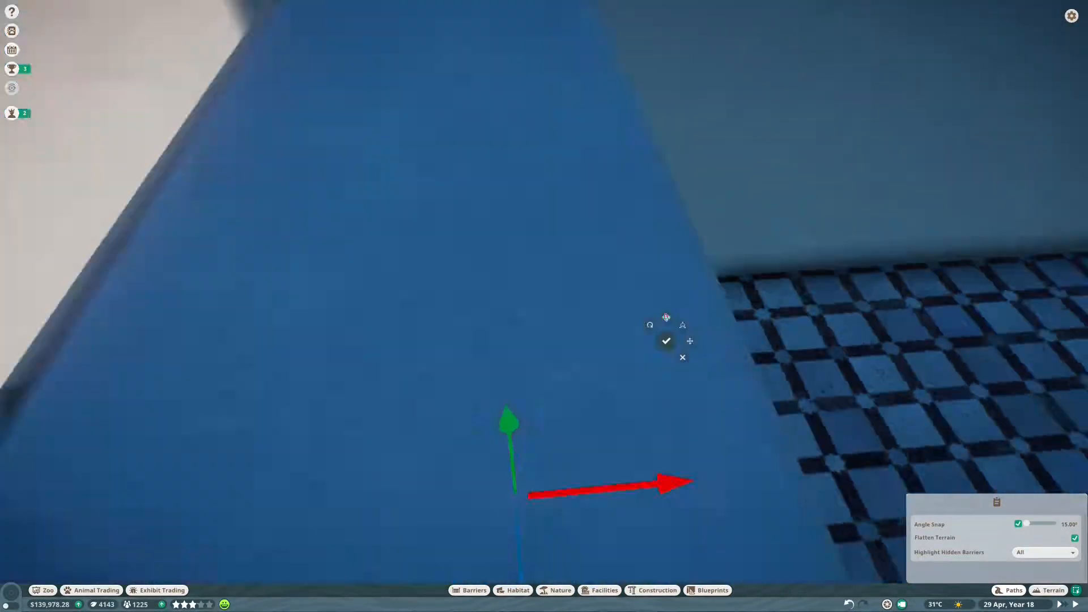
Lay a Stained Wood Wall Panel across the middle of the pool as a plank walkway.
left_click(665, 341)
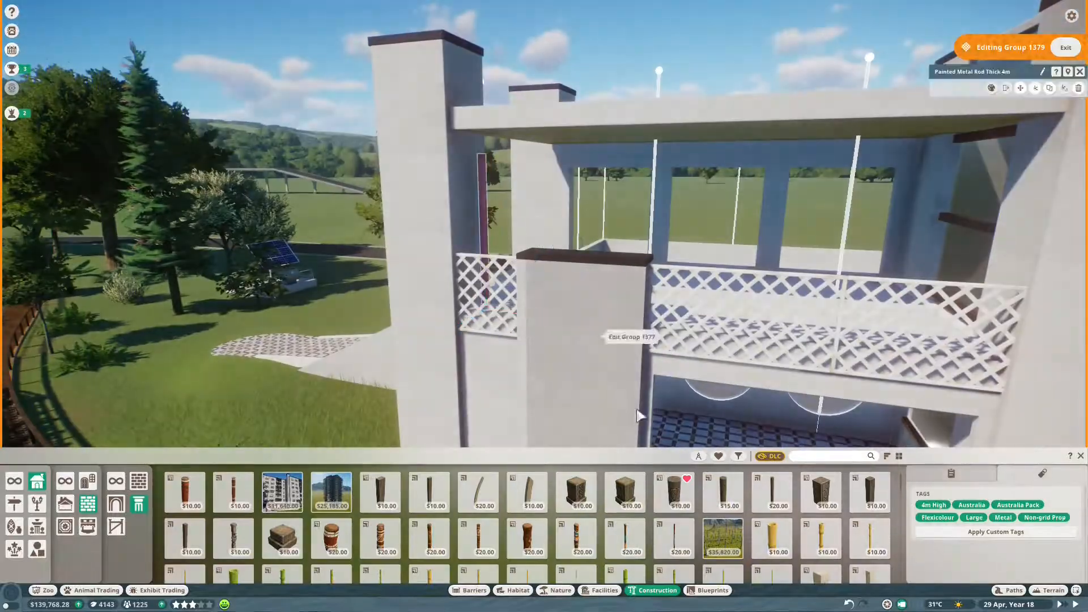
left_click(1066, 46)
type("panel")
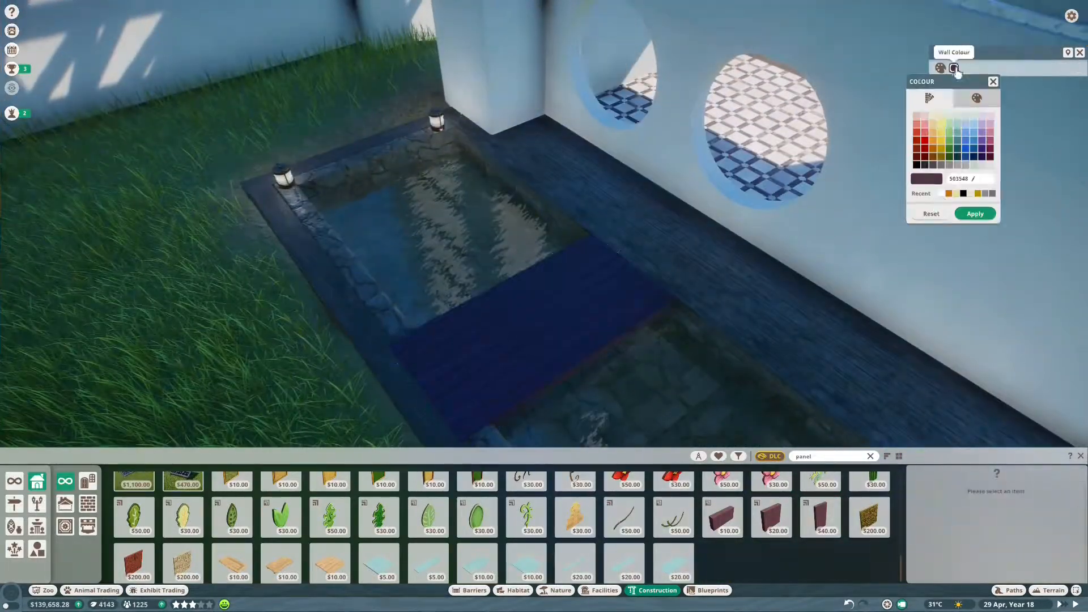
Recolour the footbridge panel dark and add red wooden railings along both edges.
left_click(977, 98)
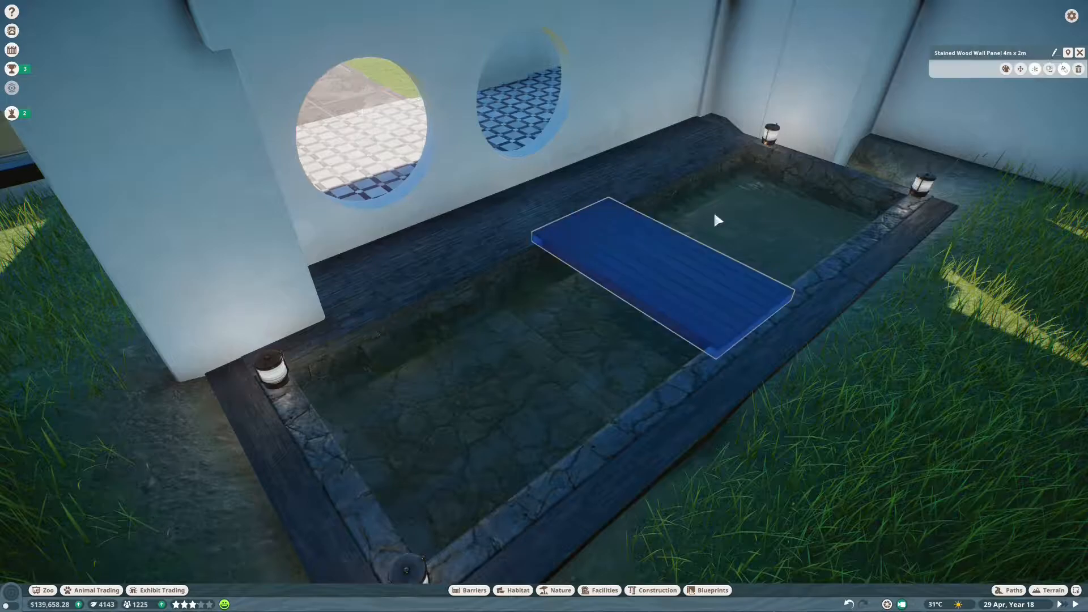
left_click(657, 590)
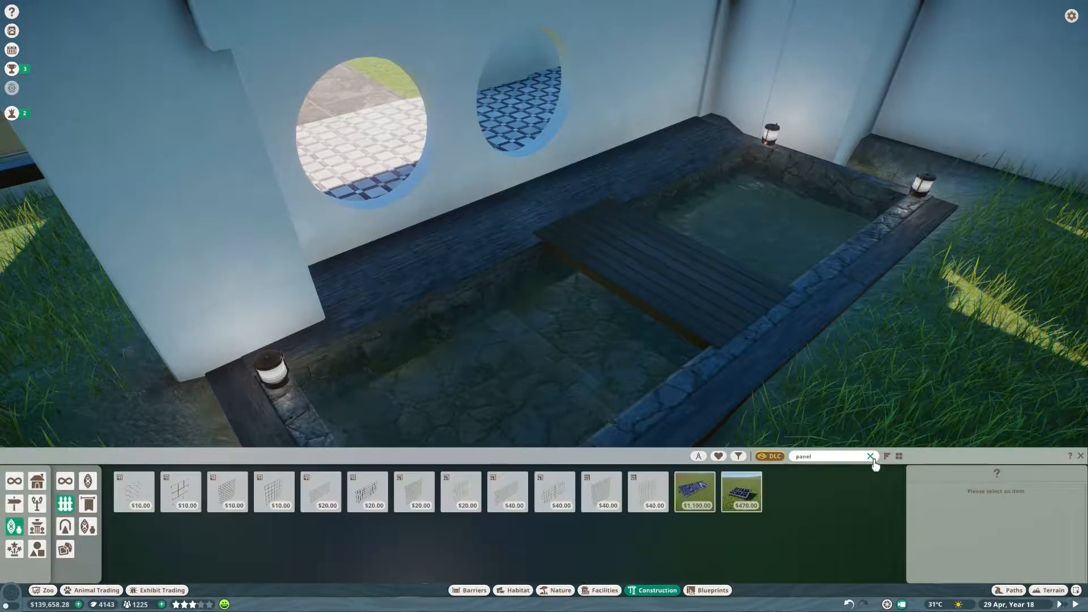
left_click(870, 456)
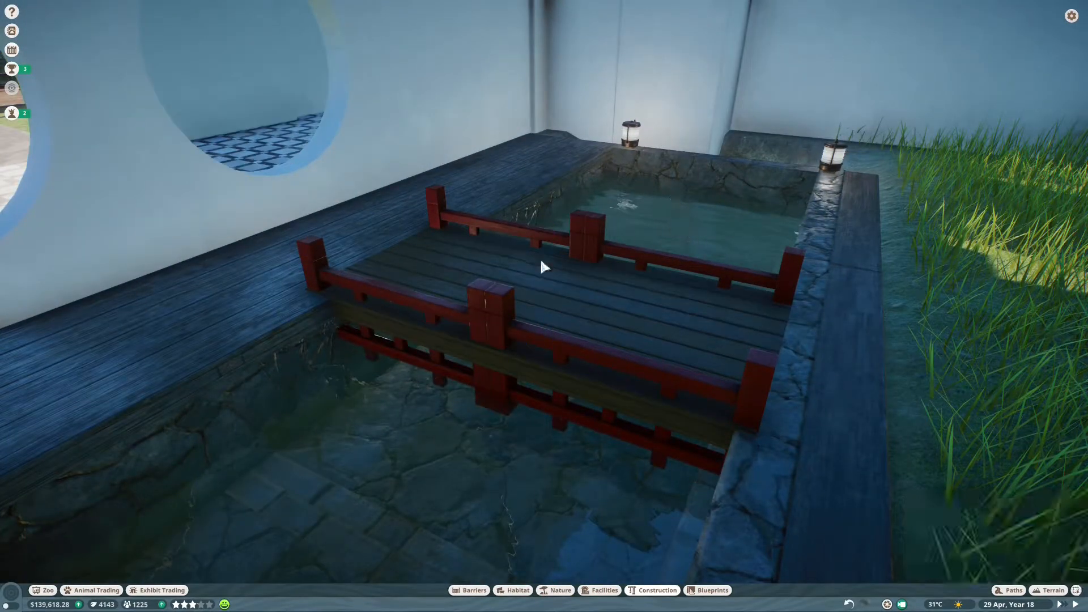
left_click(655, 590)
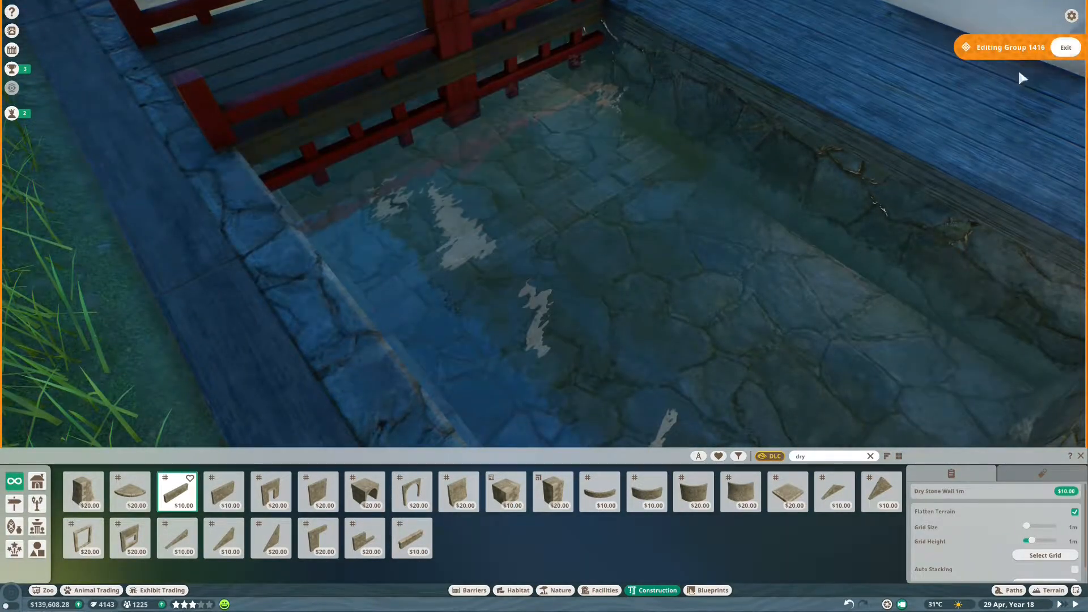
Place Temperate rock cladding and a larger slab in the pool corner, plus boulders on the grass.
left_click(560, 590)
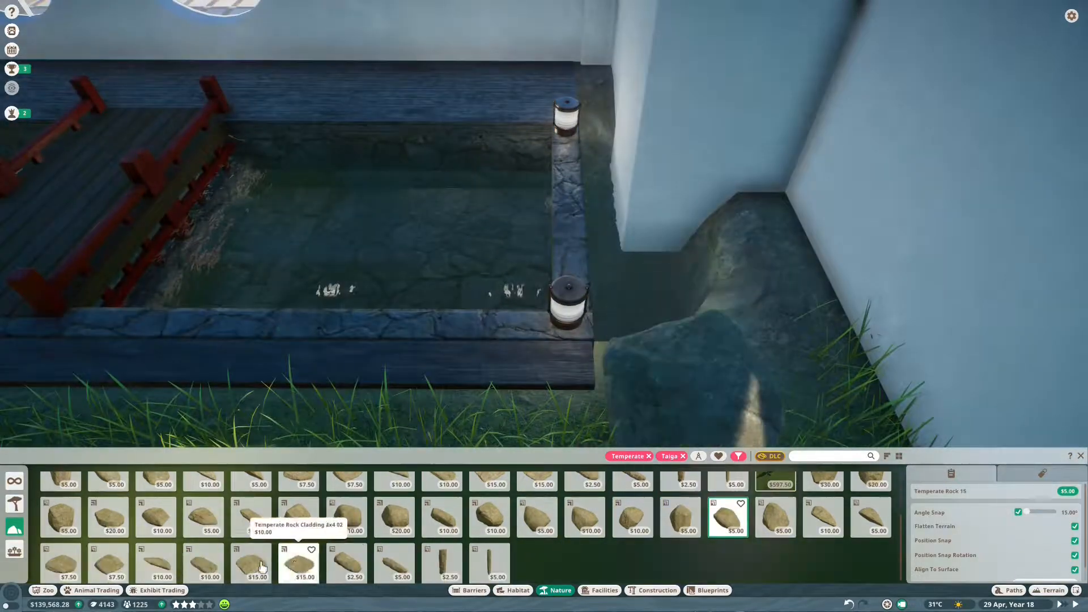
left_click(299, 562)
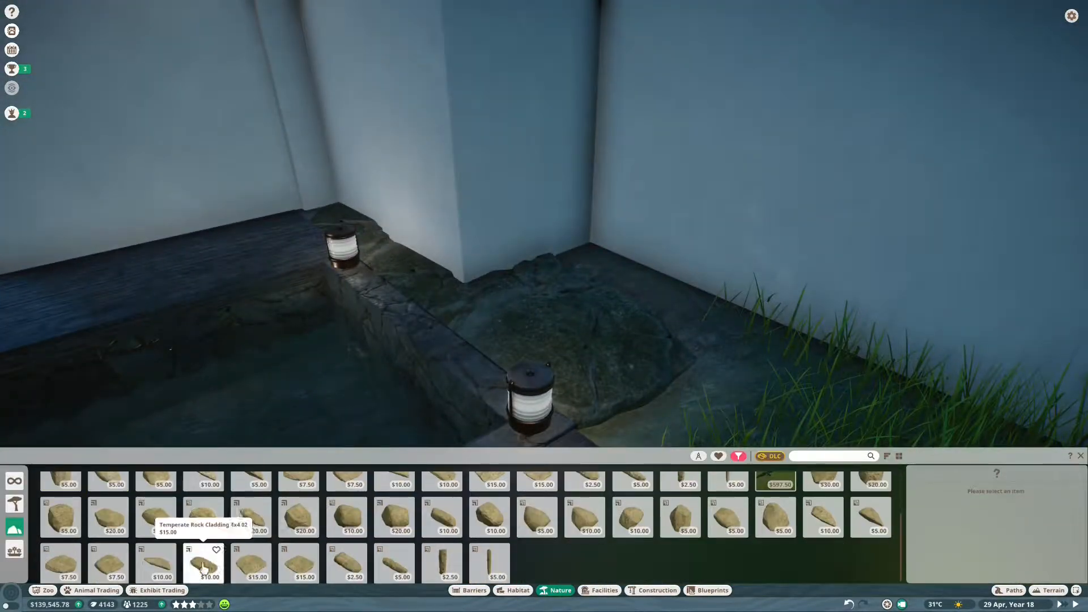
left_click(201, 562)
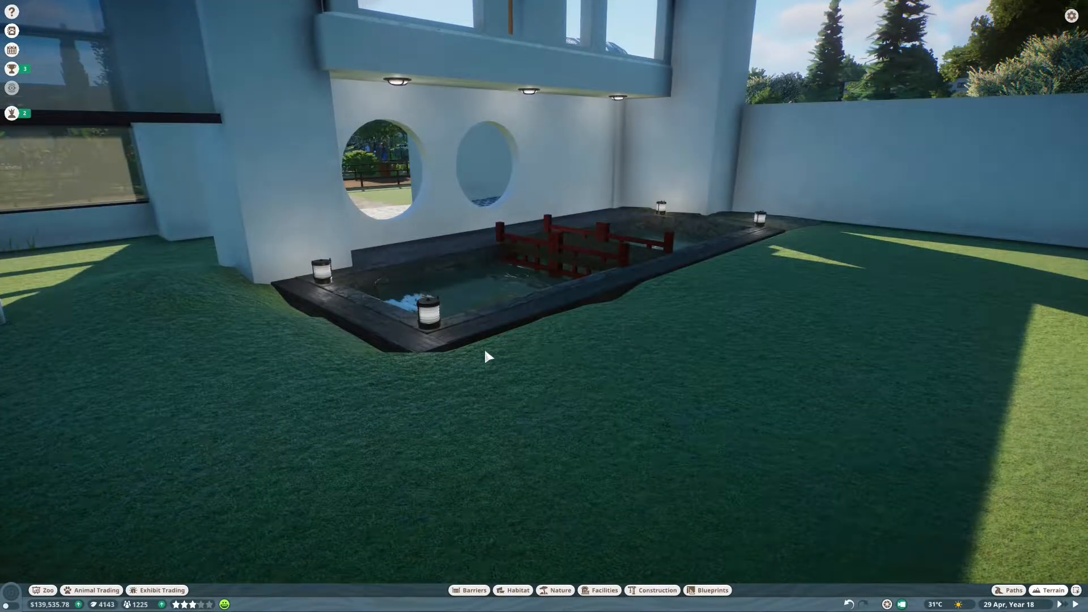
left_click(560, 591)
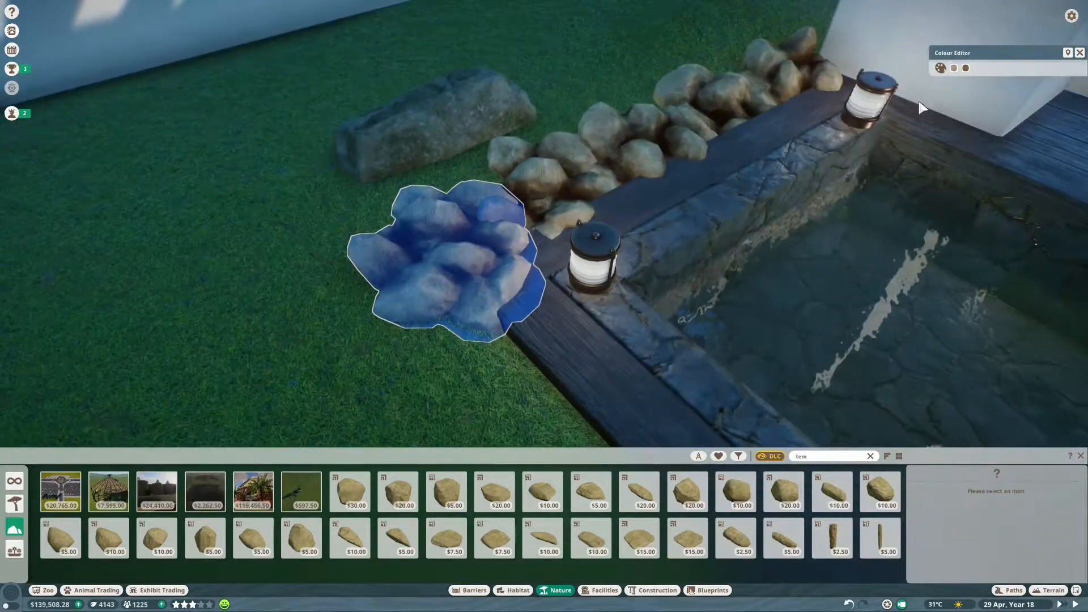
Add more dark boulder clusters along the pool rim and position a curved wall end piece.
left_click(953, 68)
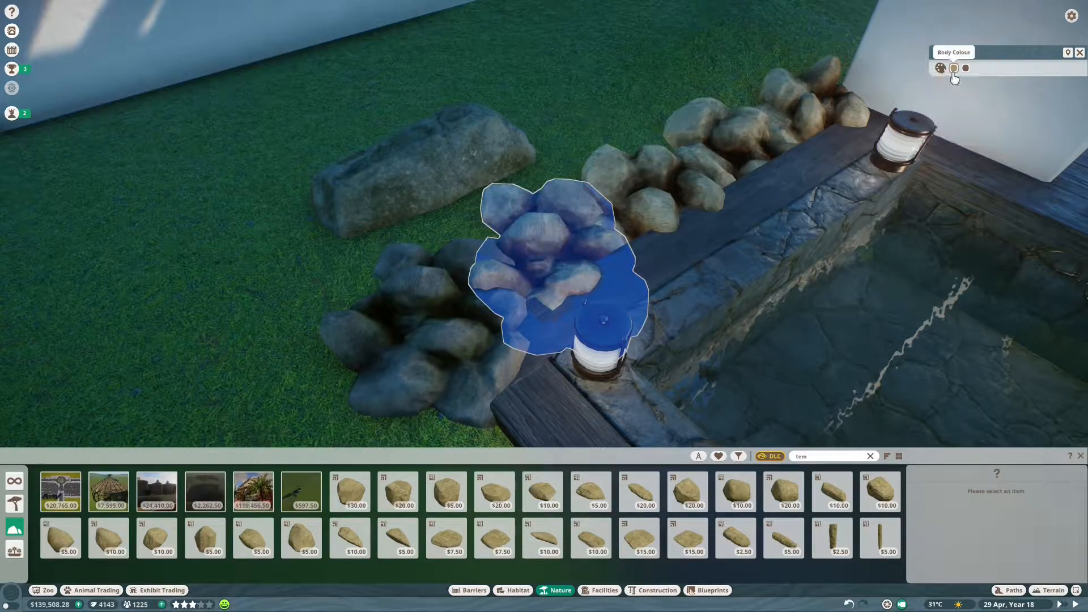
left_click(955, 68)
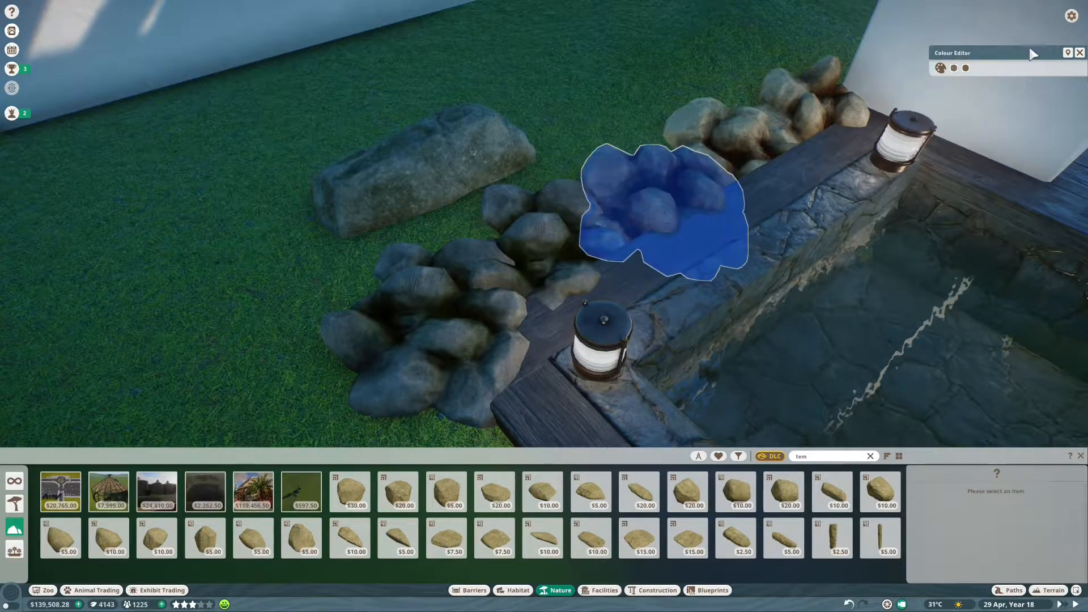
left_click(940, 67)
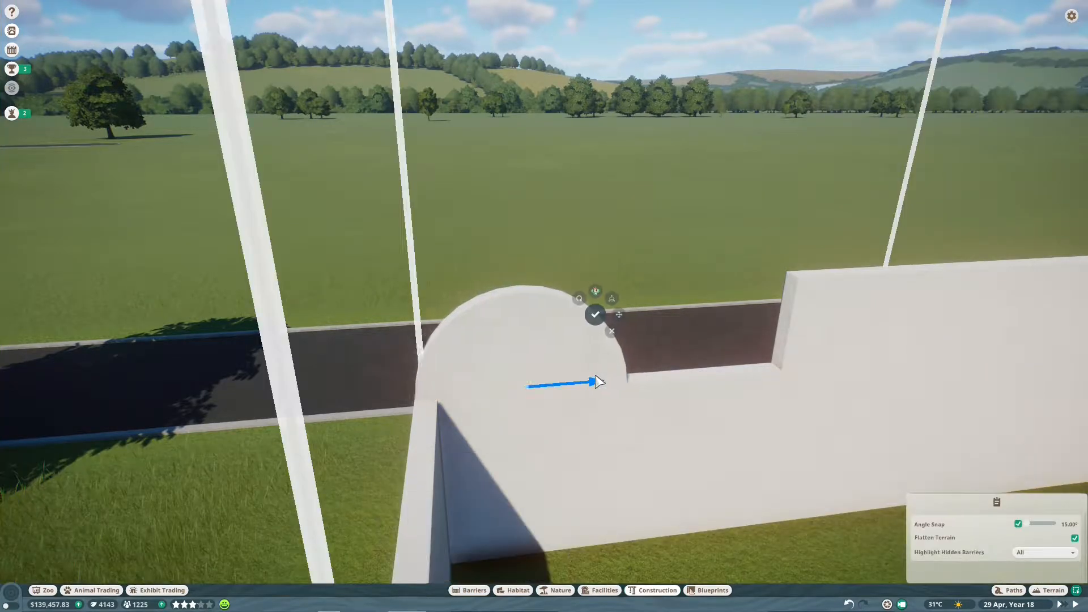
Plant Himalayan Birch Tree 02 in the walled garden and build a plaster arch wall.
left_click(594, 314)
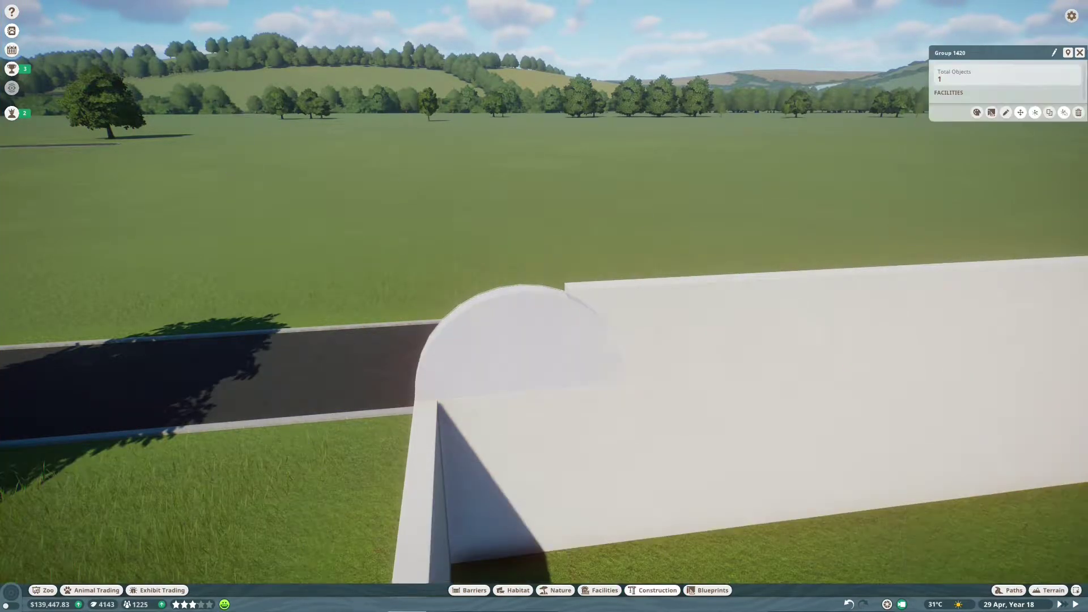
left_click(560, 591)
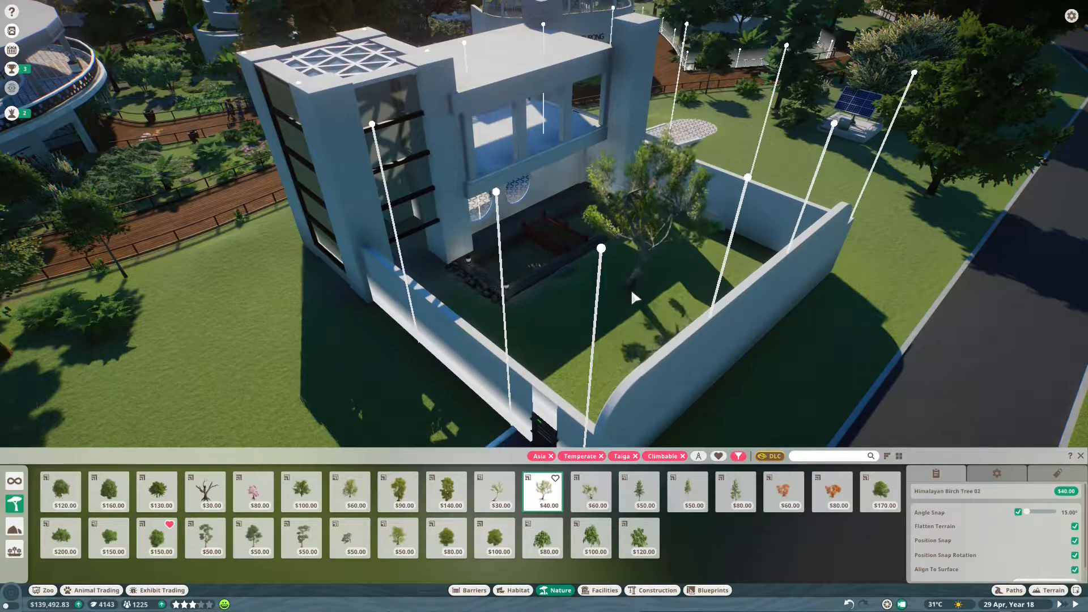
left_click(592, 491)
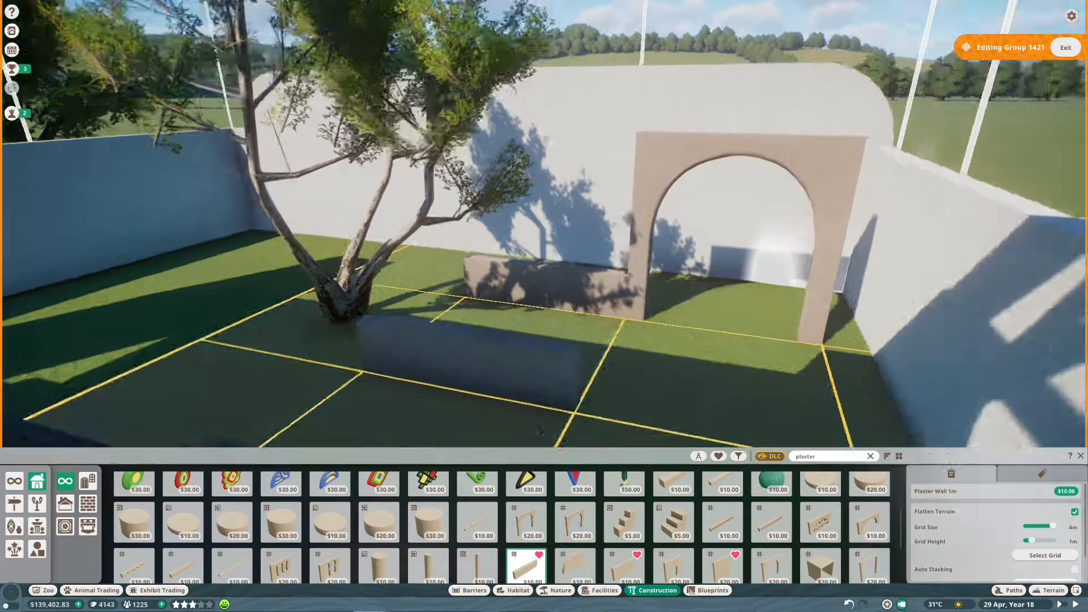
Place North African Plaster Wall Trim Large by the arch, then a Plaster Wall 4m Door.
left_click(624, 523)
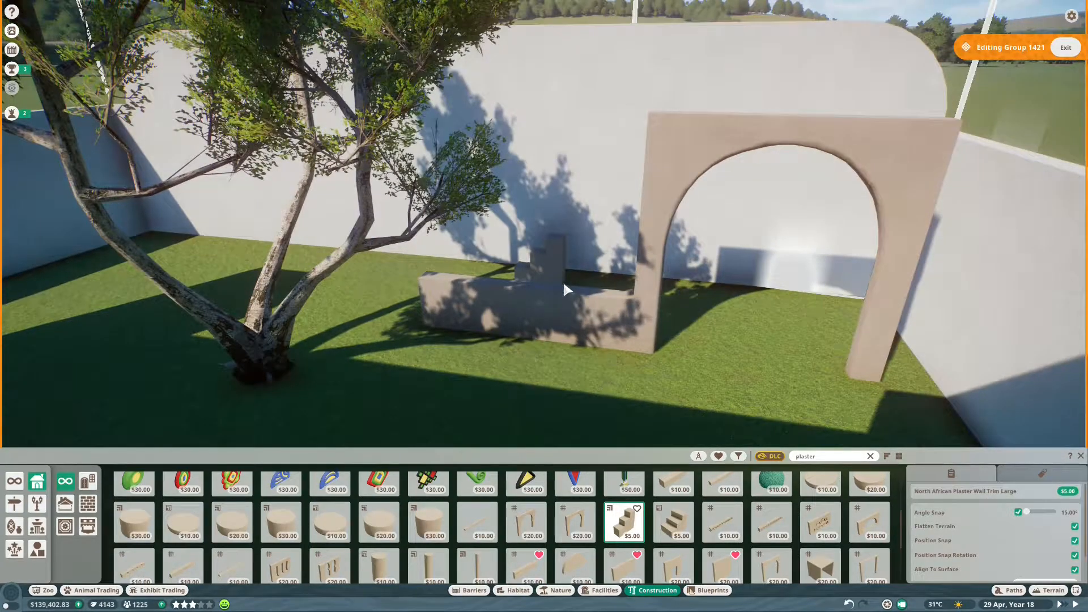
left_click(526, 569)
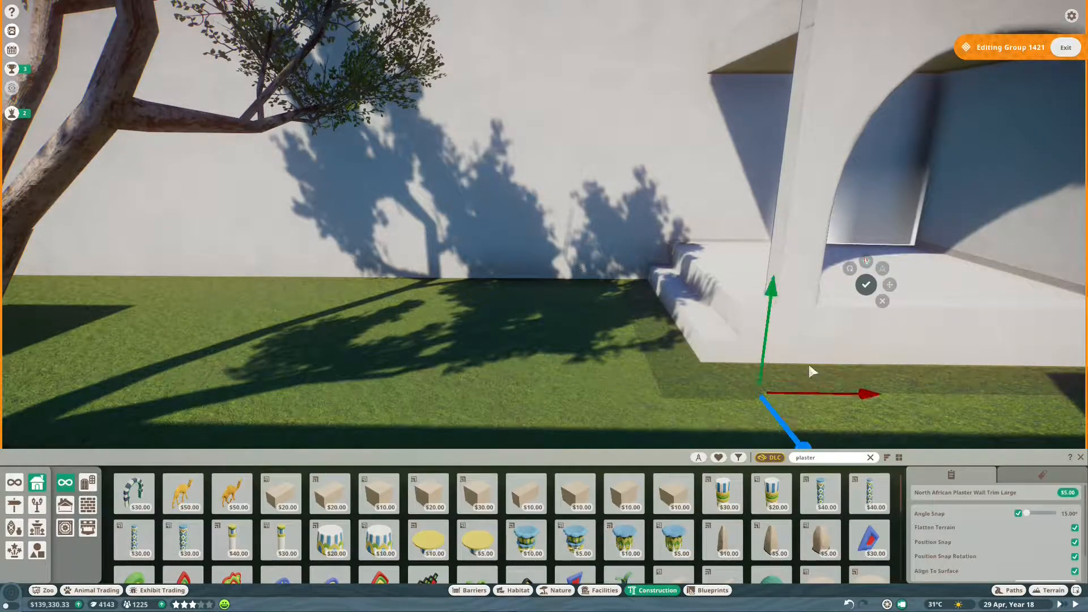
left_click(474, 590)
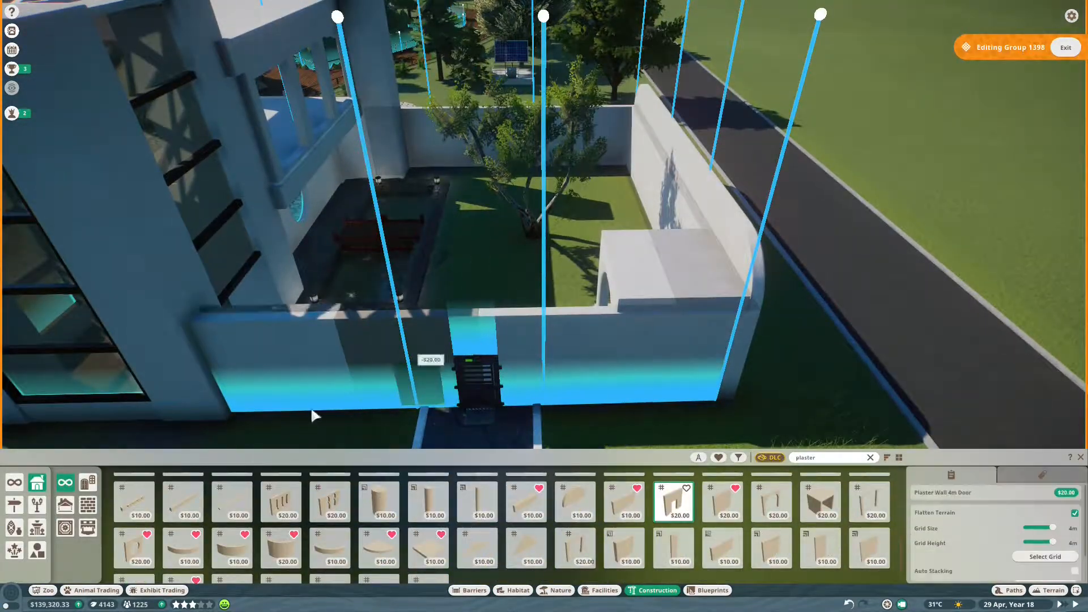
Place Plaster Wall 2m Rounded beside the balcony and add it to the building group.
left_click(473, 590)
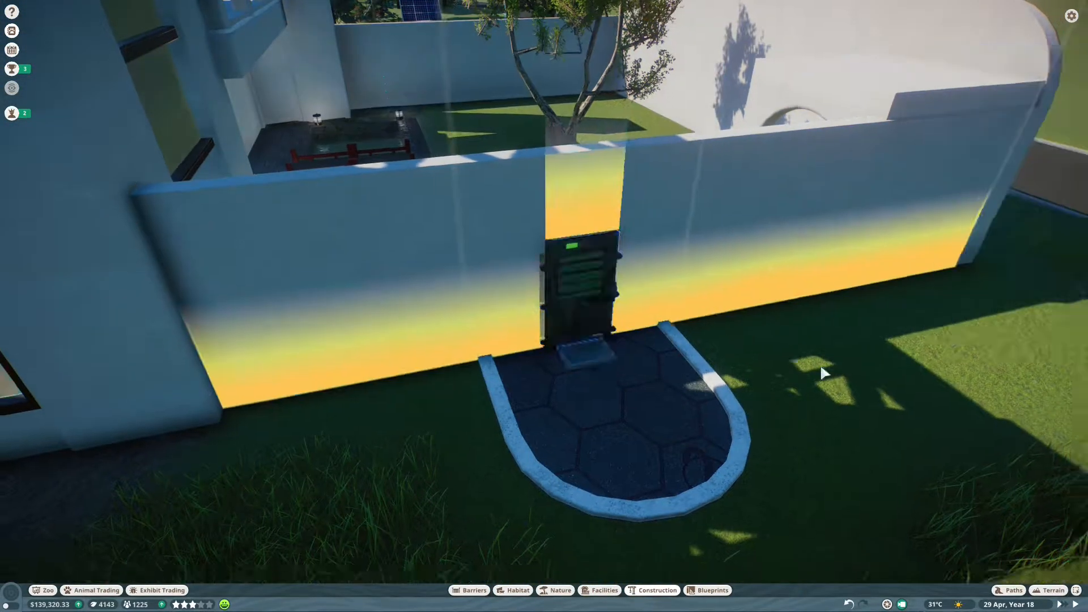
left_click(469, 590)
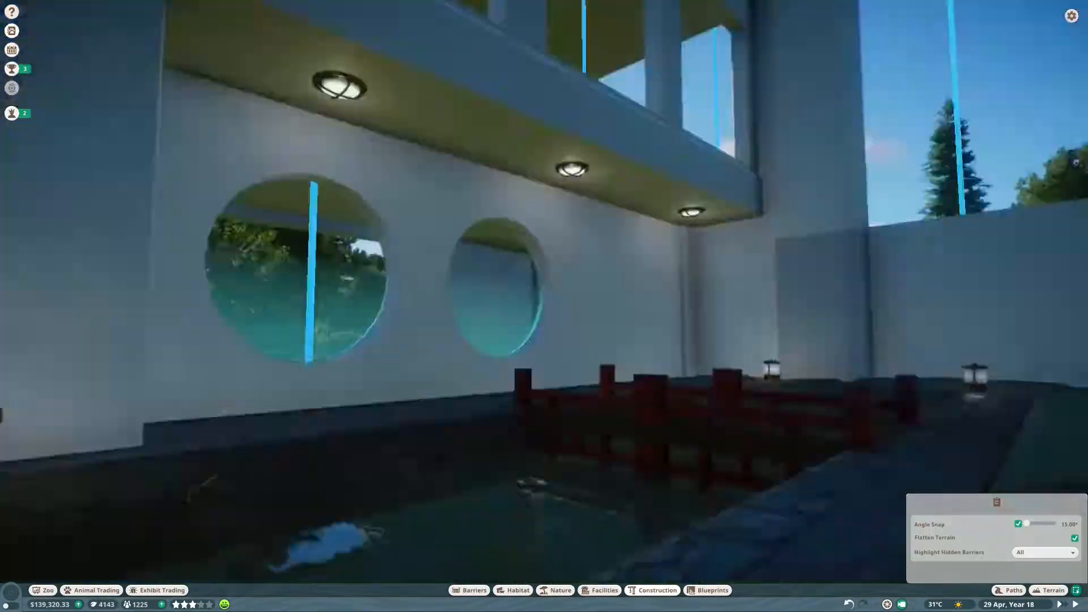
left_click(656, 590)
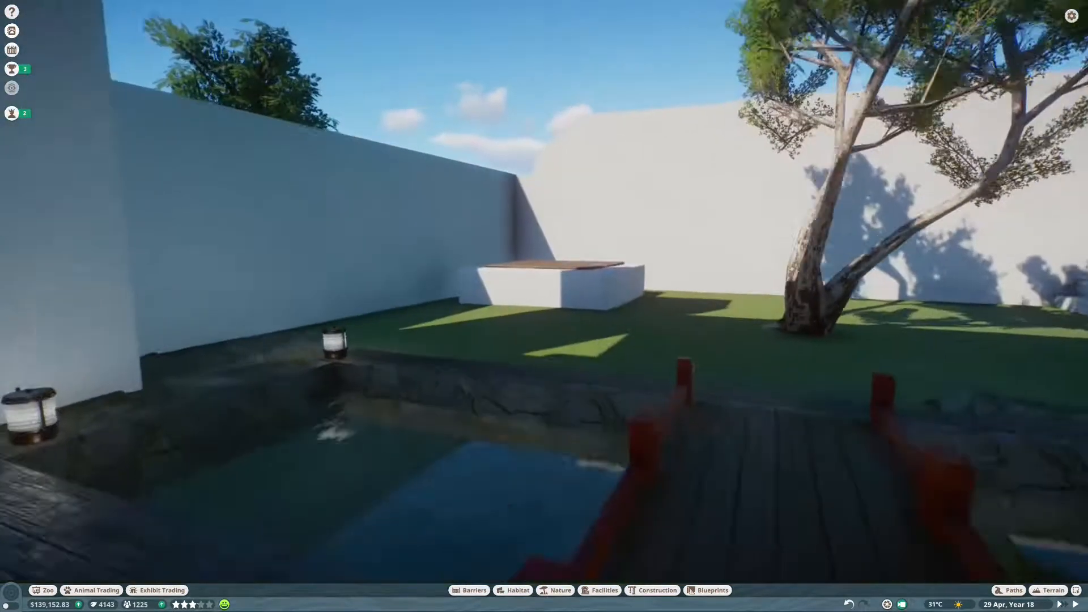
left_click(655, 590)
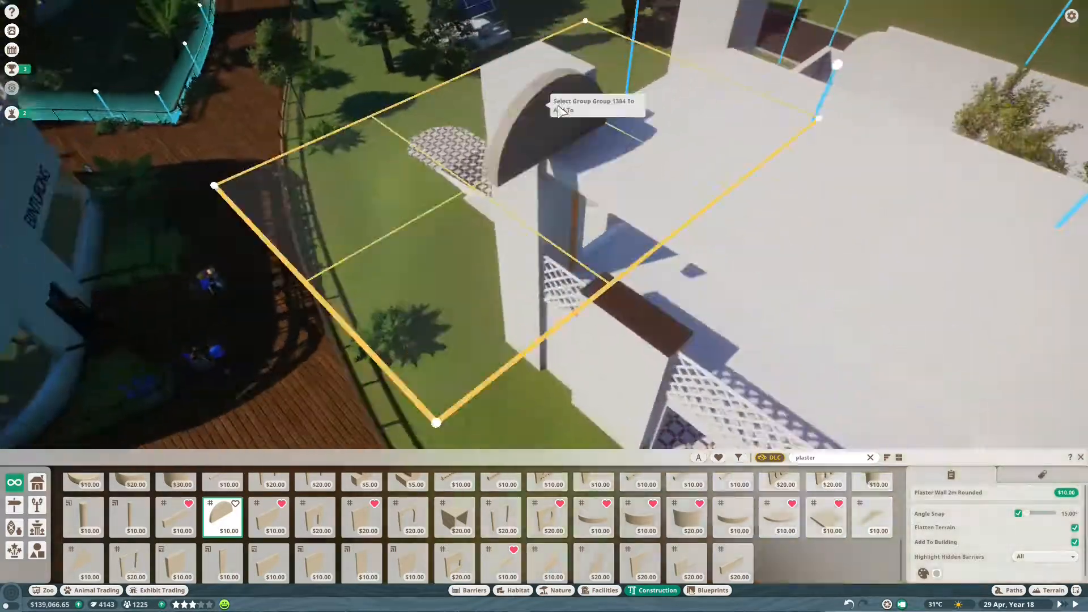
Fit a North African Plaster Segment between the window frames within the building group.
left_click(559, 110)
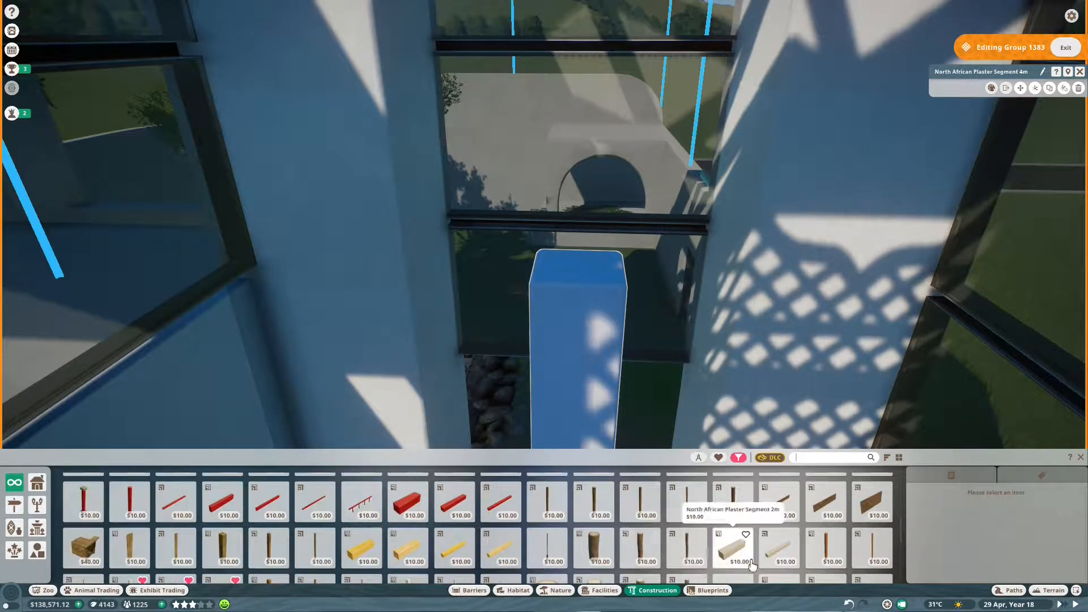
Confirm the plaster segment and bring up the Construction Signs/Text (Aa) category.
left_click(732, 549)
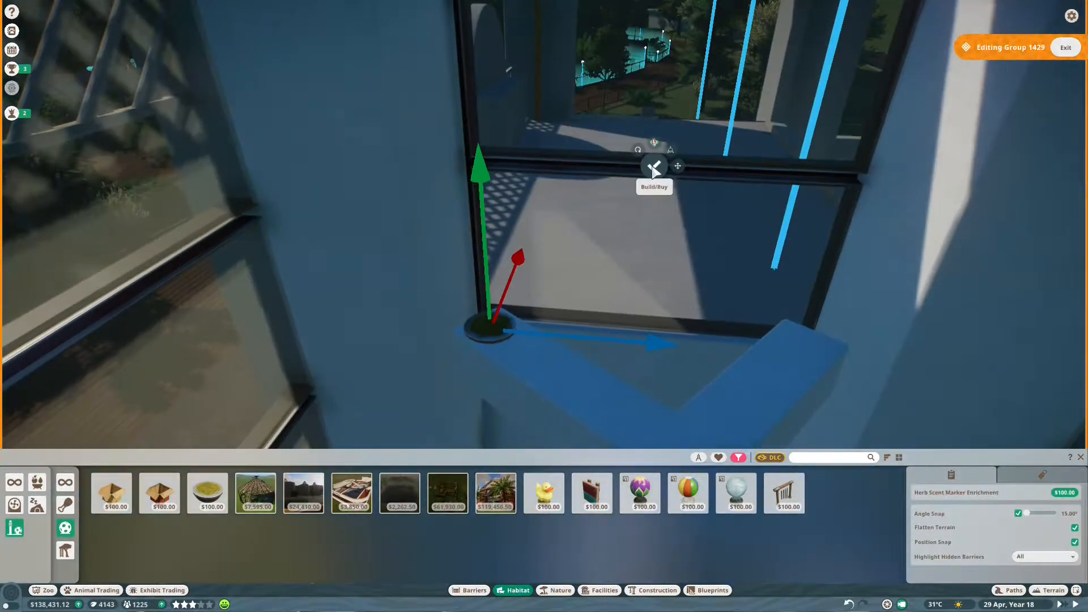
left_click(656, 590)
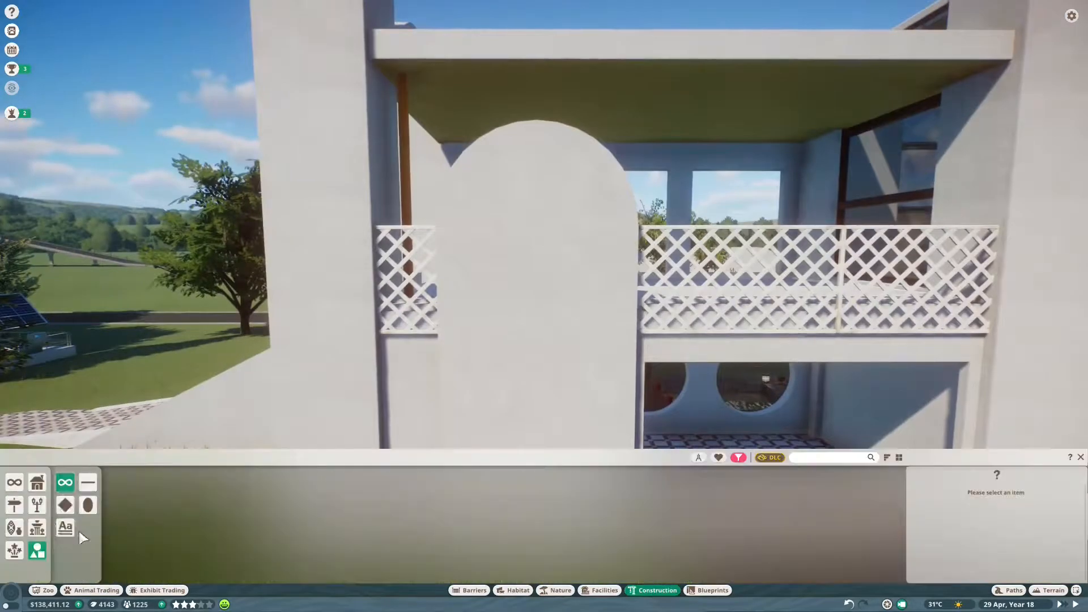
Place overlapping 2D font letters spelling 'HOUSE OF THE RED PANDA', colouring RED PANDA differently.
left_click(65, 528)
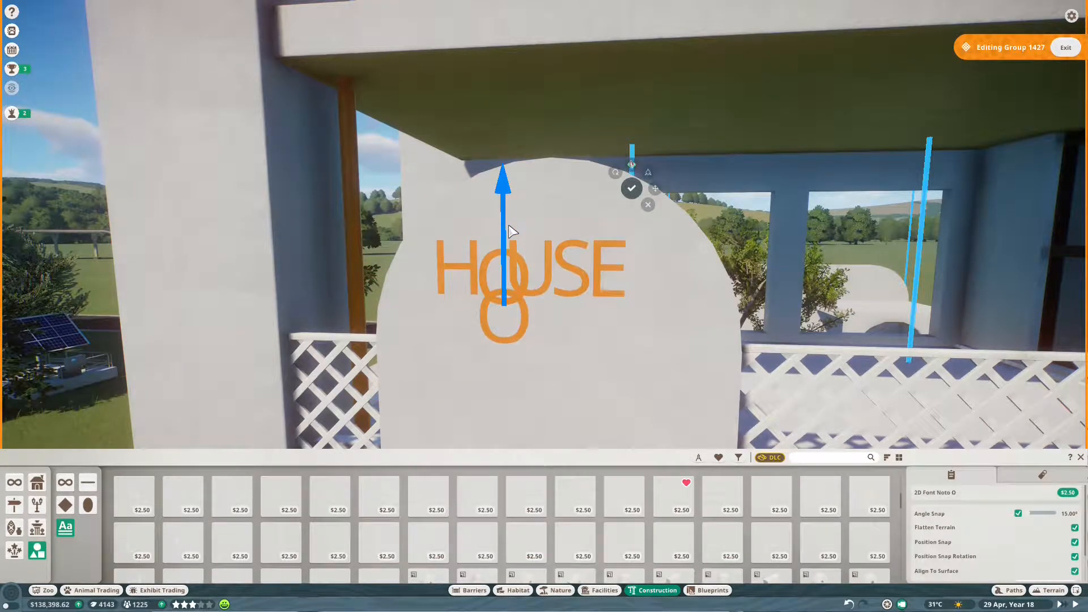
left_click(820, 497)
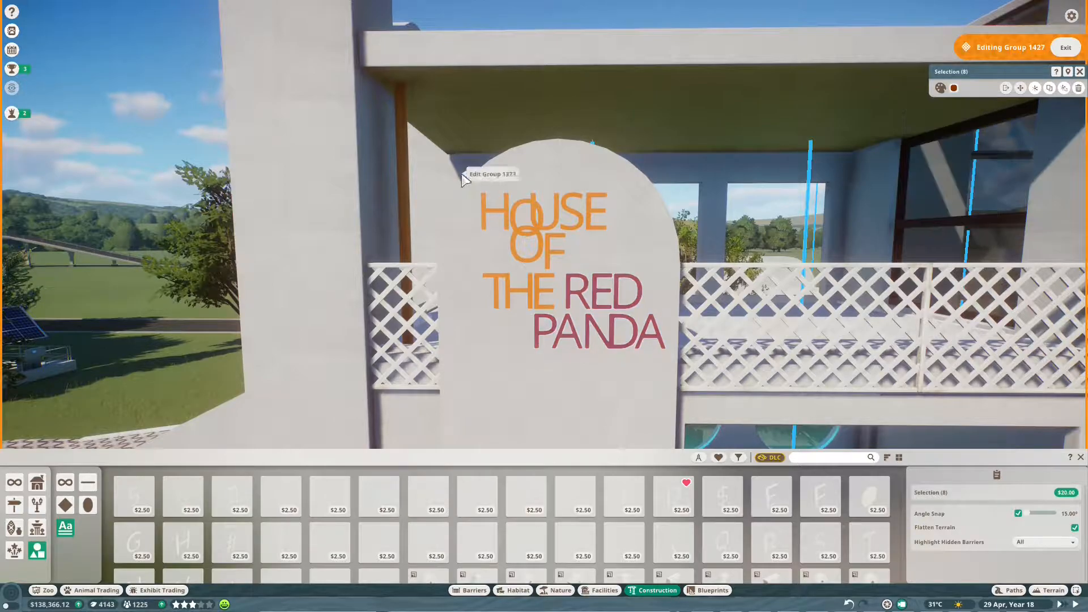
left_click(953, 88)
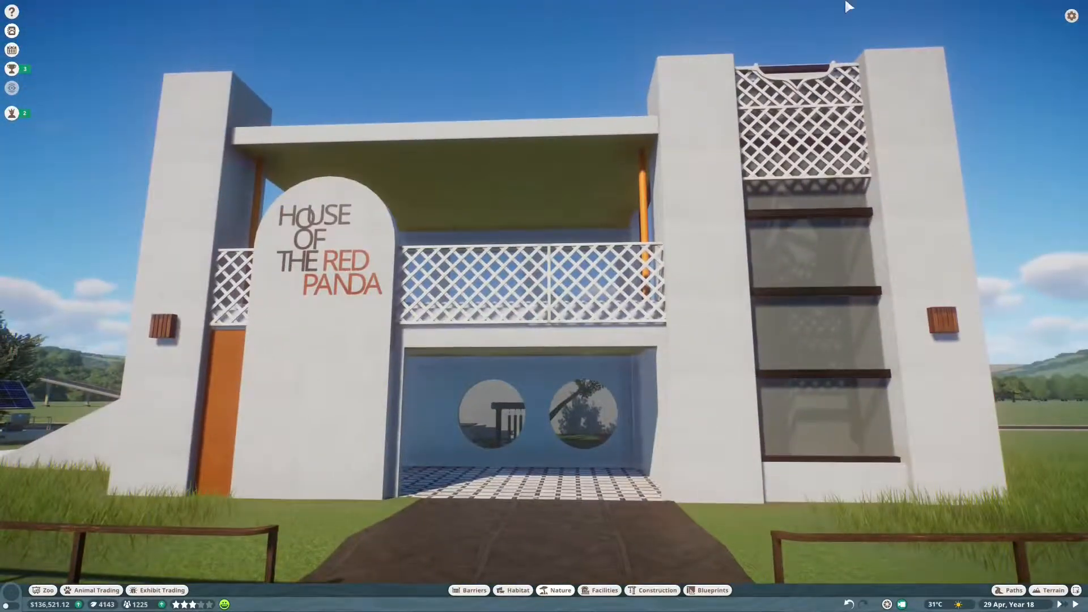
Fit the Wooden Arbor Crossed 1m x 3m lattice railing along the balcony edge.
left_click(559, 590)
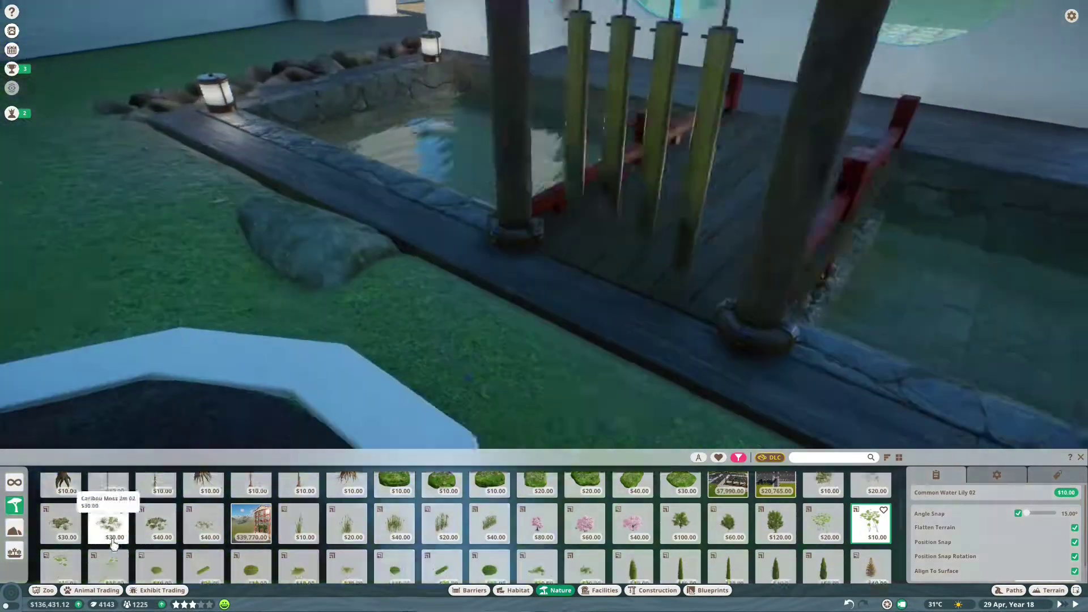
left_click(548, 291)
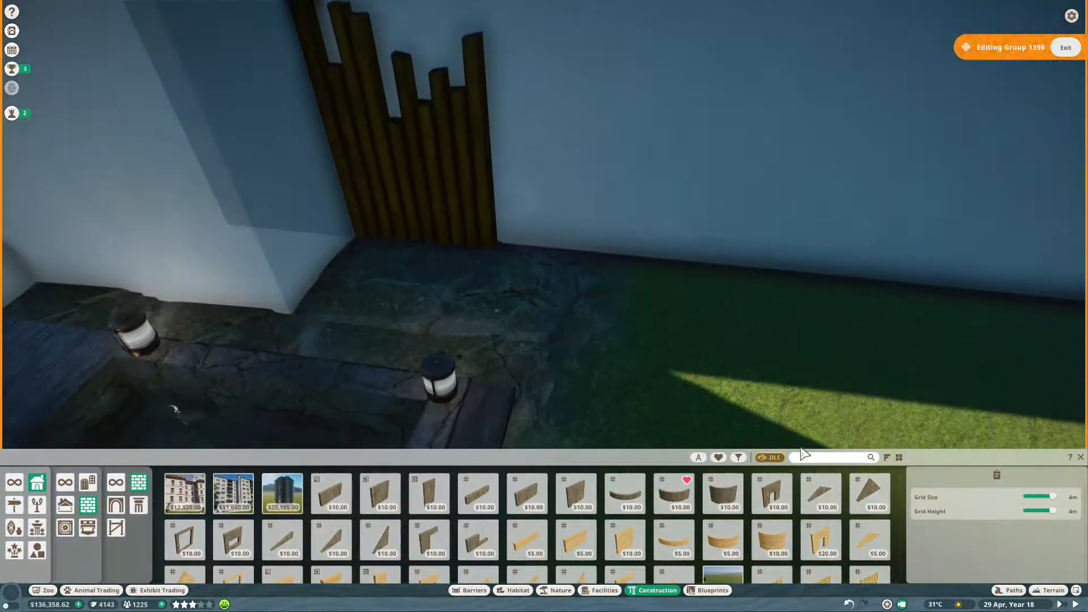
type("bamb")
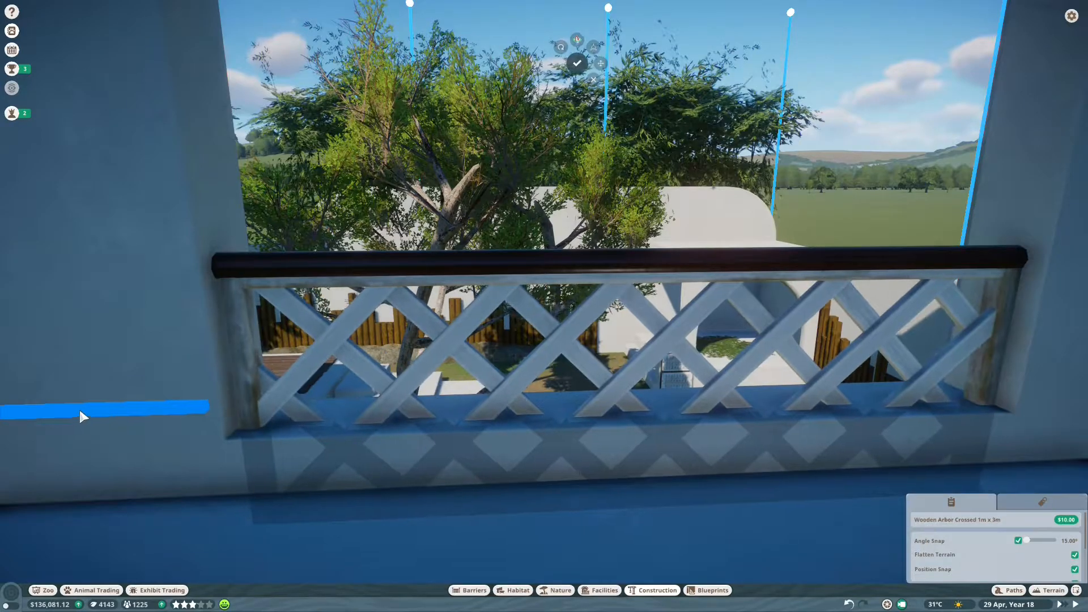
Confirm the lattice railing and drape ivy creepers along the garden wall's top.
left_click(707, 591)
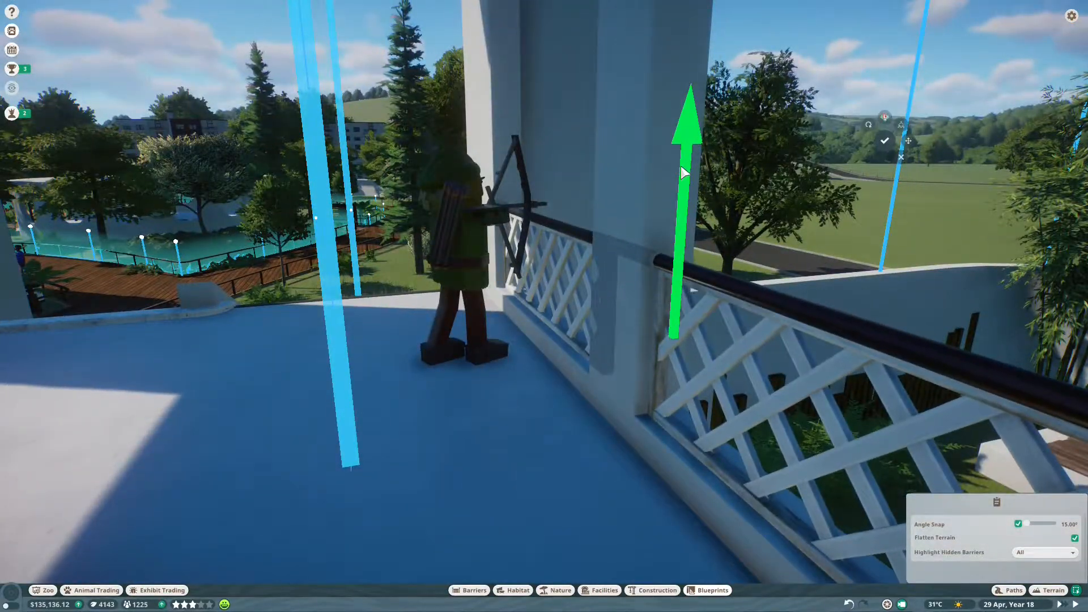
left_click(559, 590)
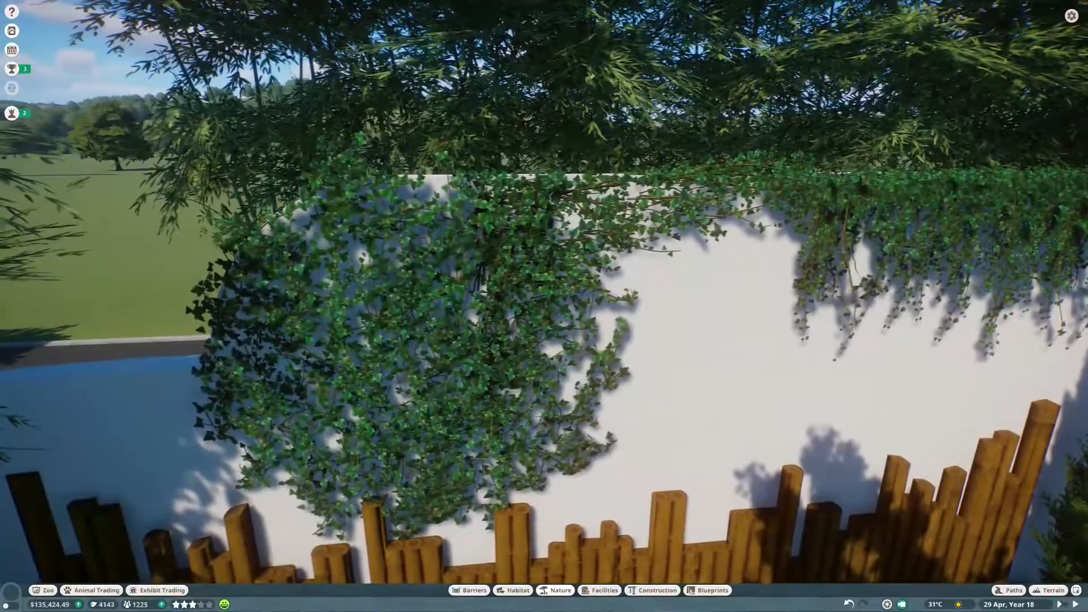
Slide the red fretwork across the passage opening and add wisteria to the house group.
left_click(560, 590)
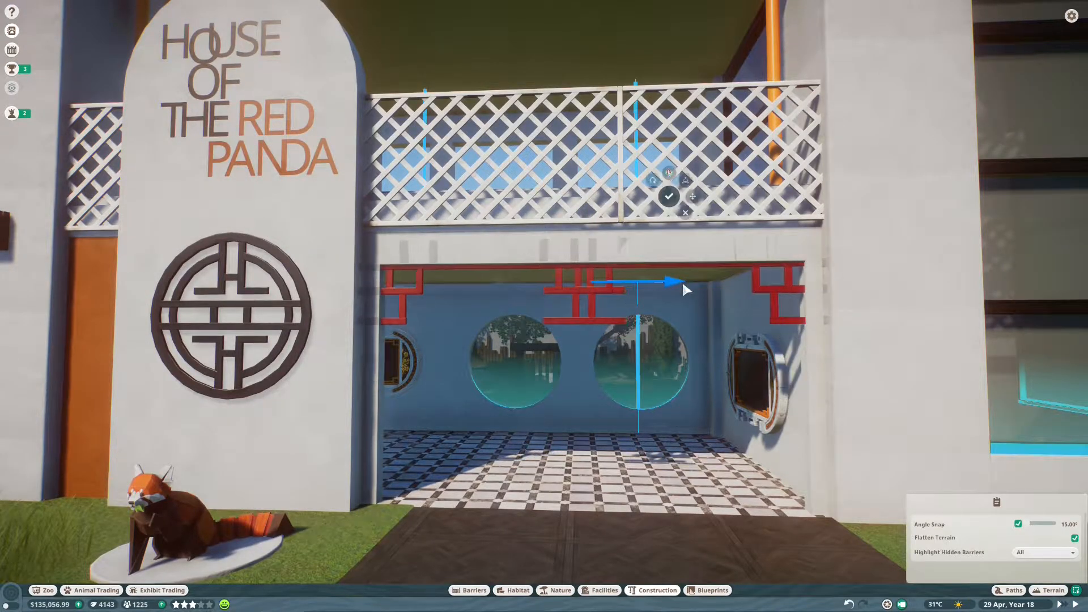
left_click(560, 590)
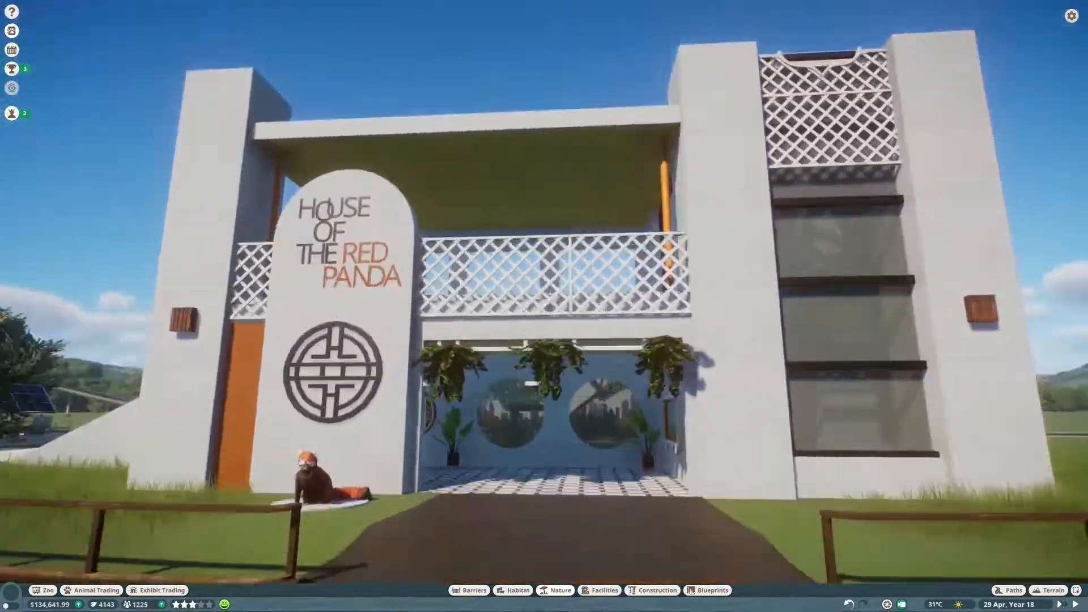
left_click(565, 591)
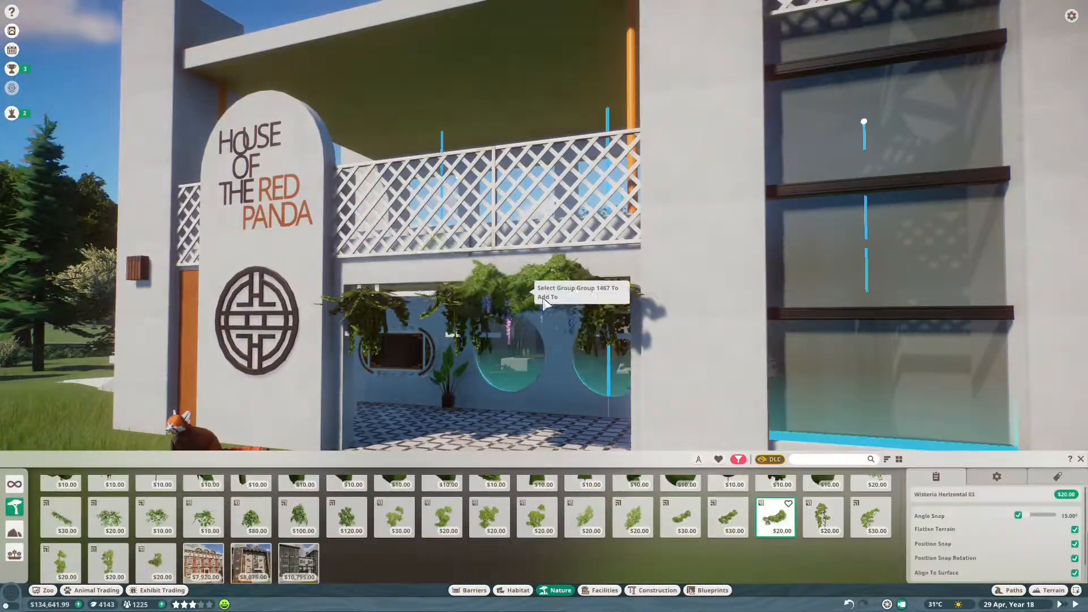
left_click(681, 517)
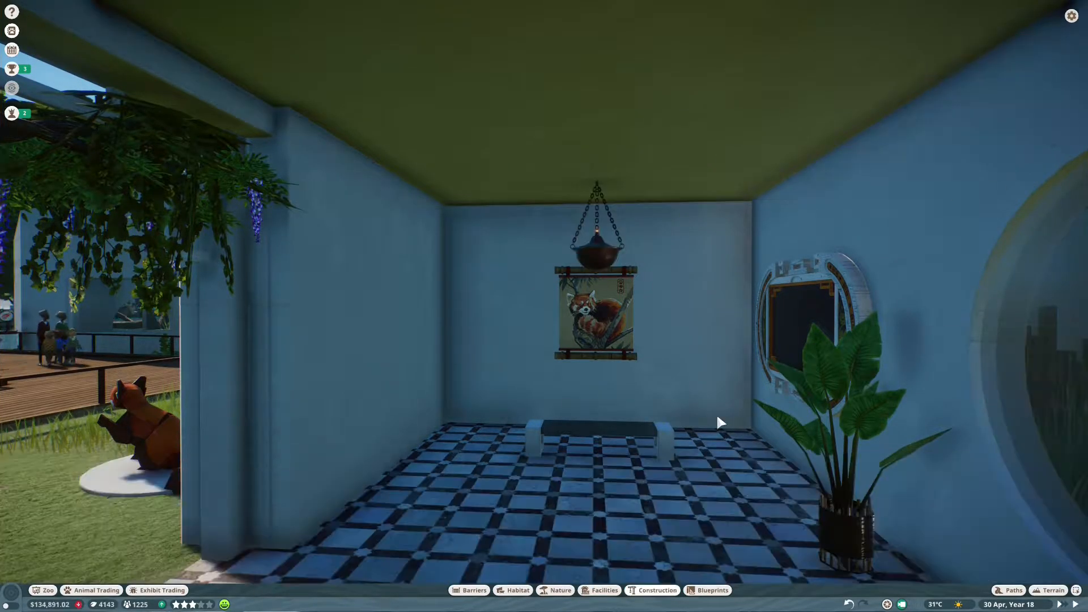
left_click(656, 591)
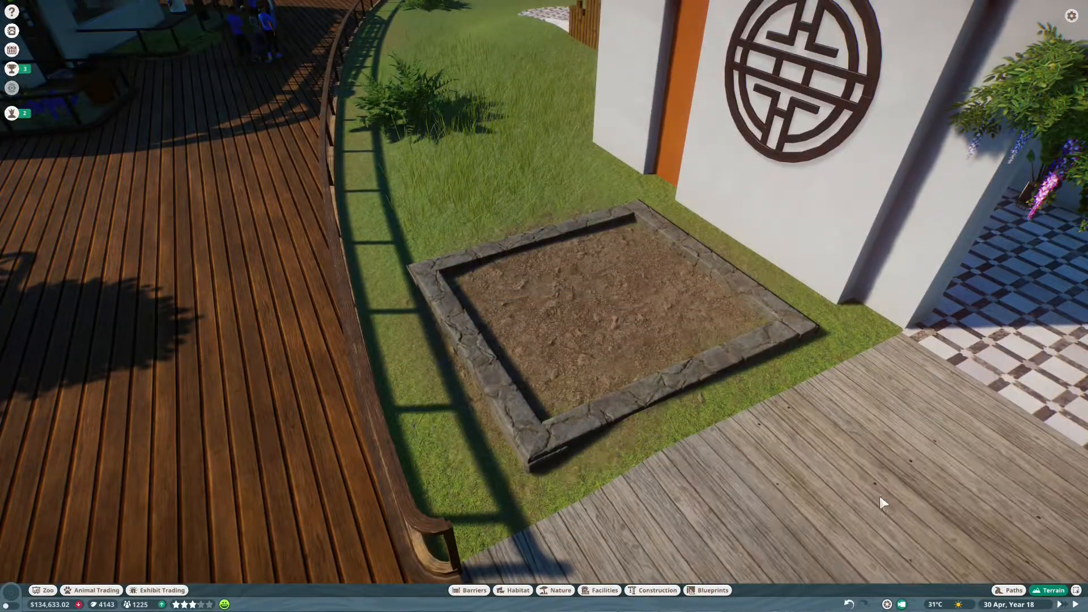
Raise East Asia Water Shrine 02 within the garden bed and paint soil around it.
left_click(657, 590)
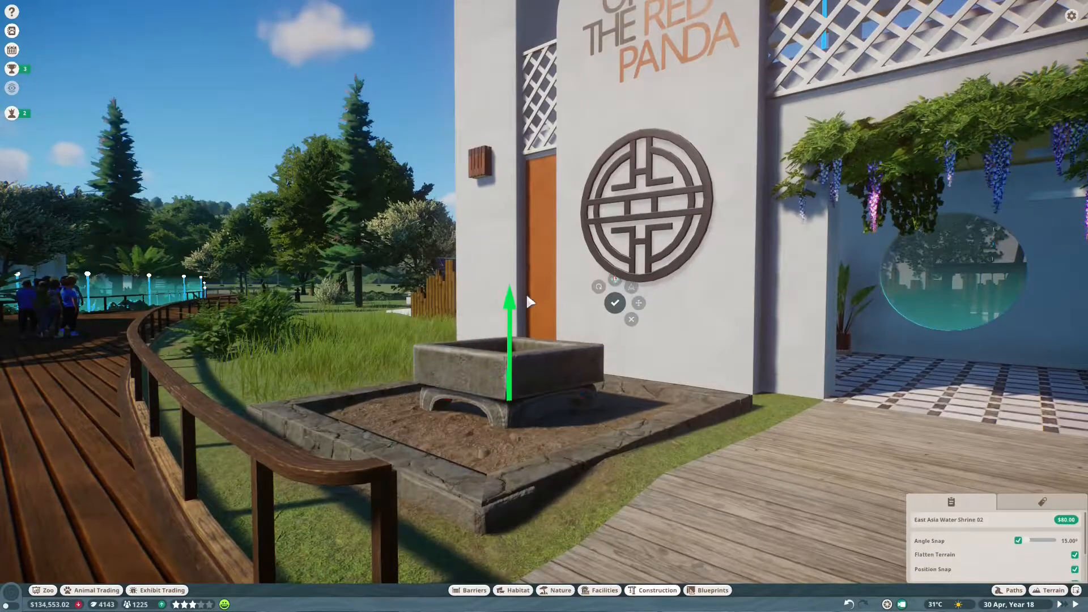
left_click(1053, 590)
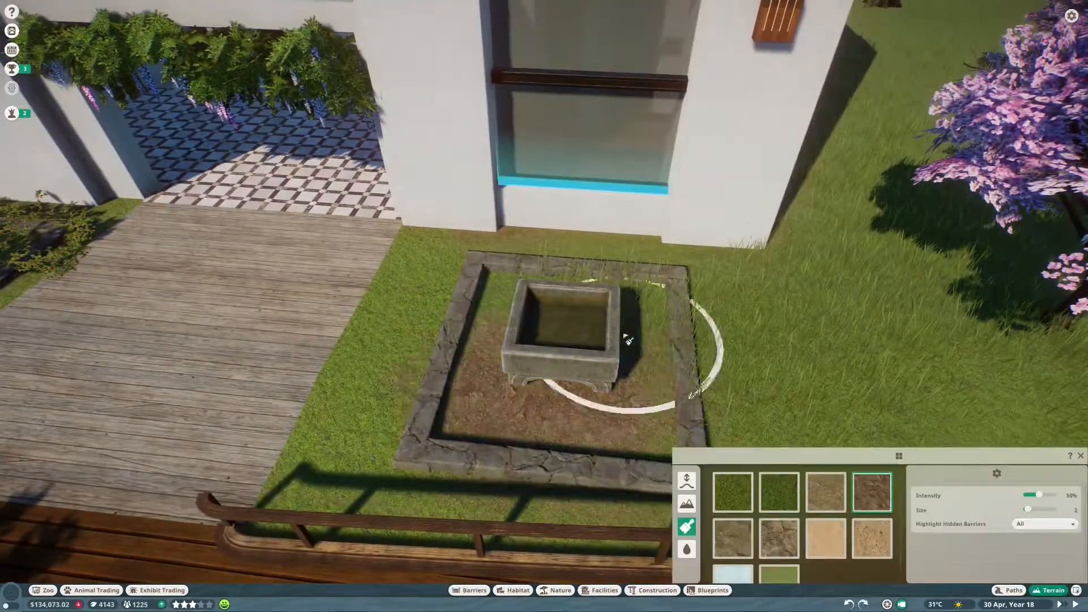
left_click(560, 590)
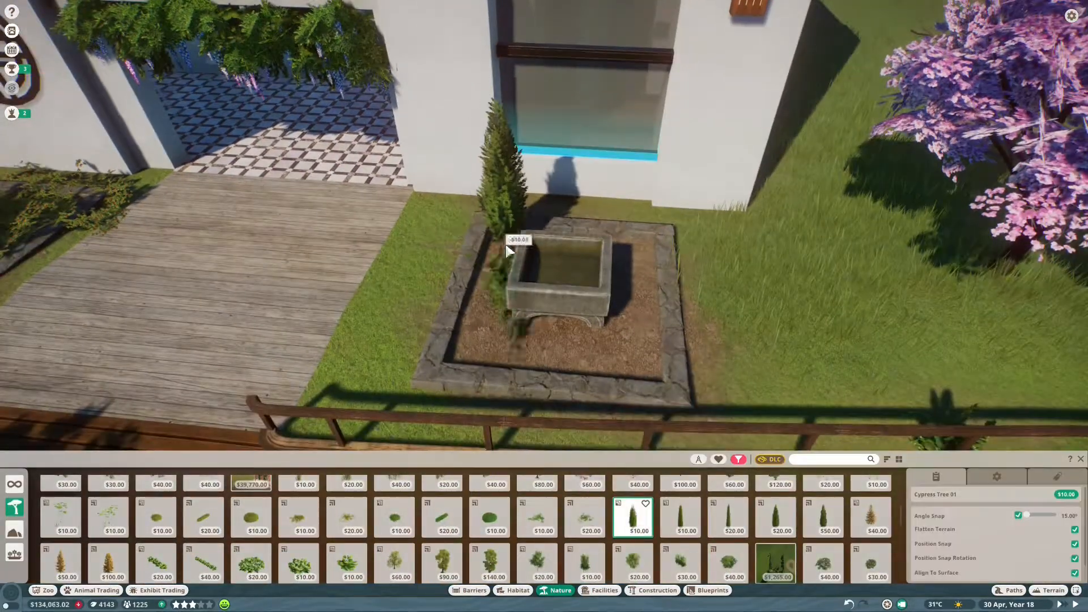